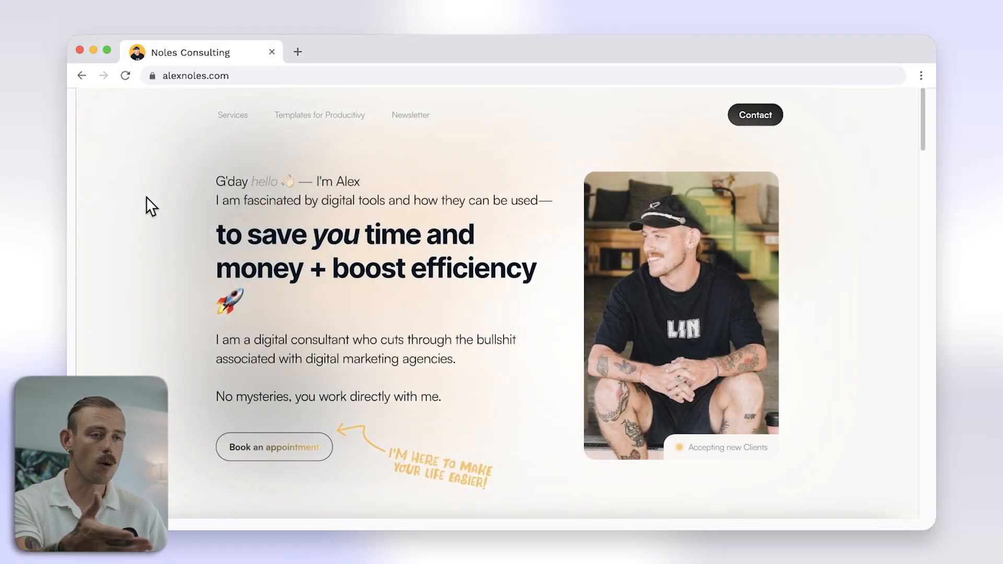
mouse_move(261, 386)
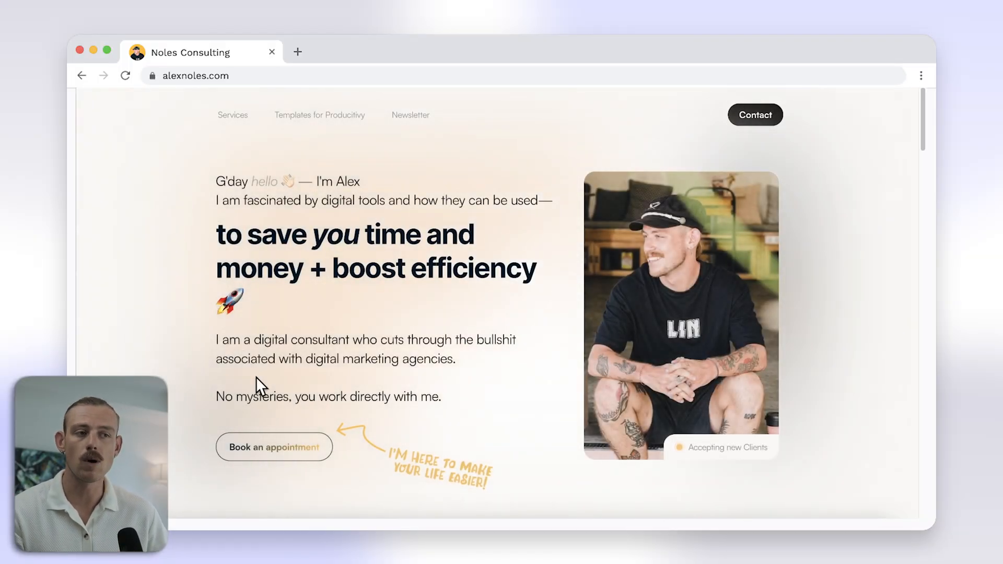
scroll(down, 3)
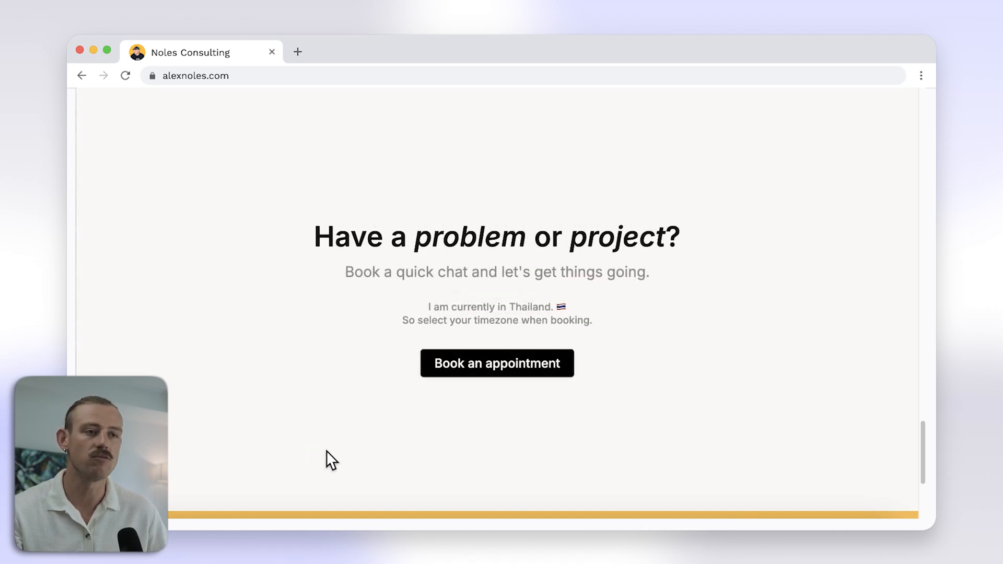
click(498, 364)
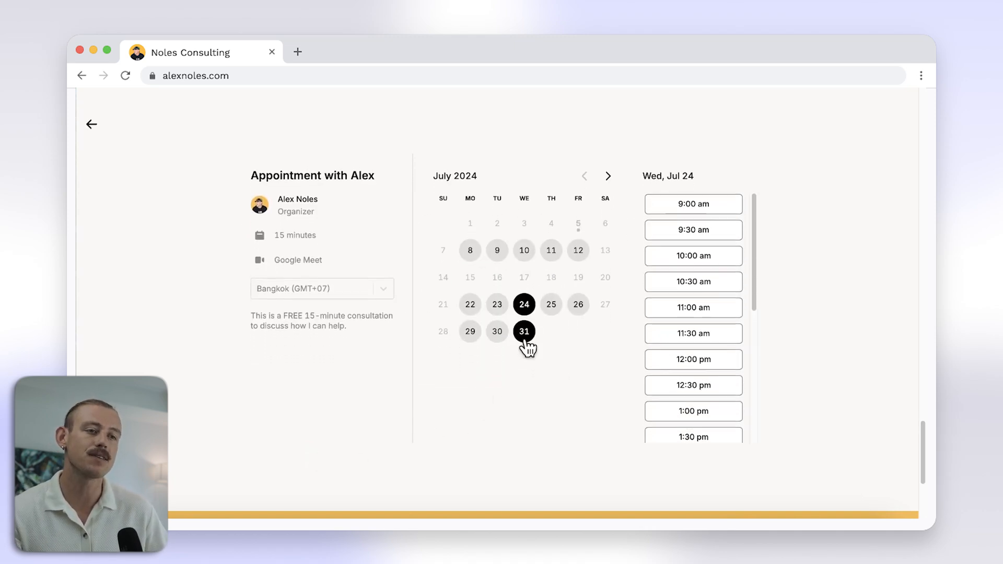
click(694, 308)
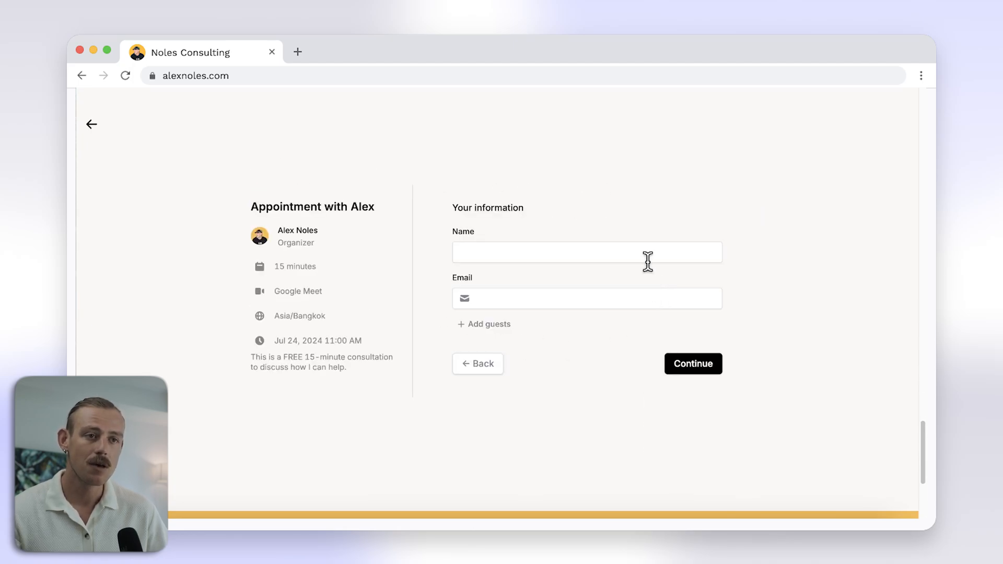
text(Alex)
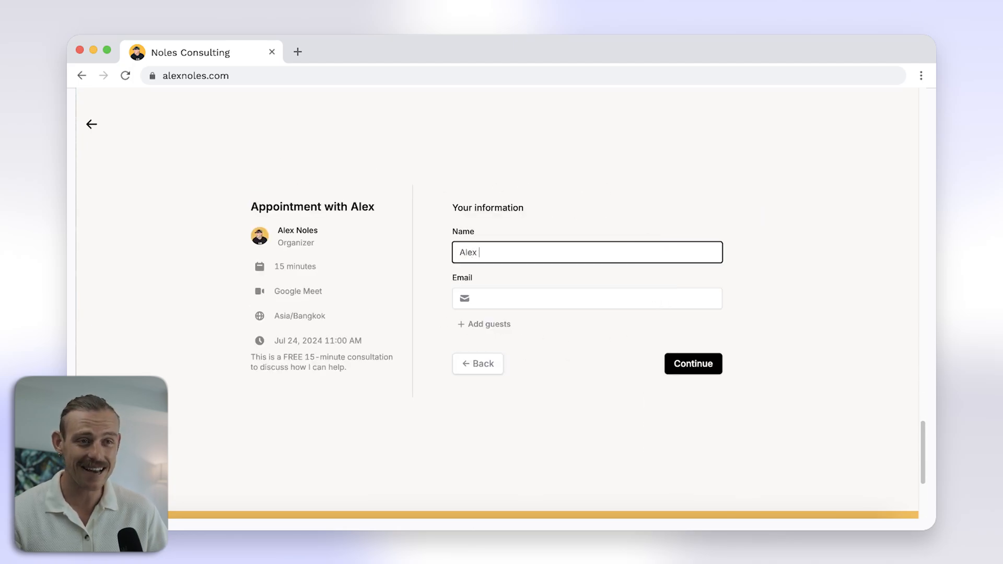
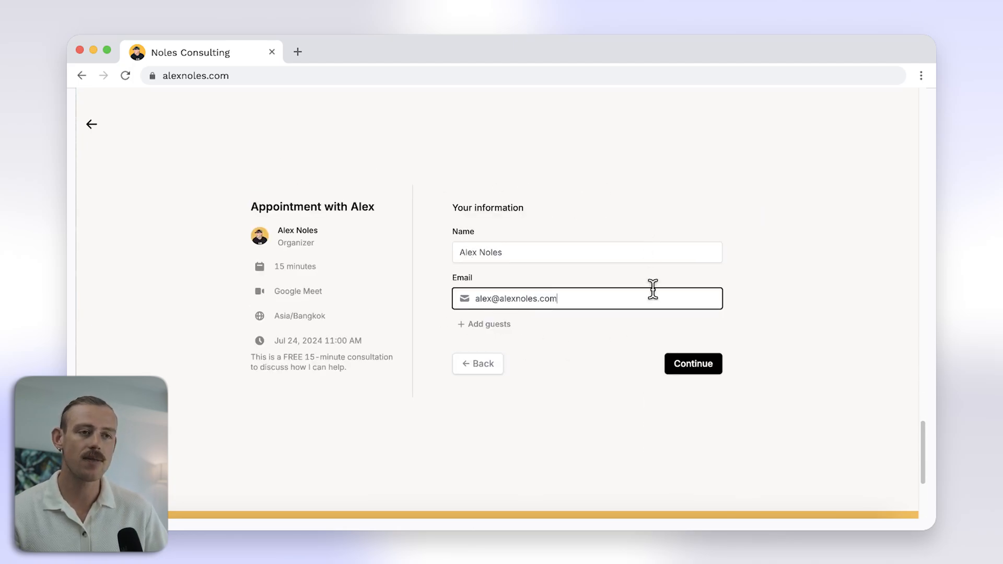
click(693, 364)
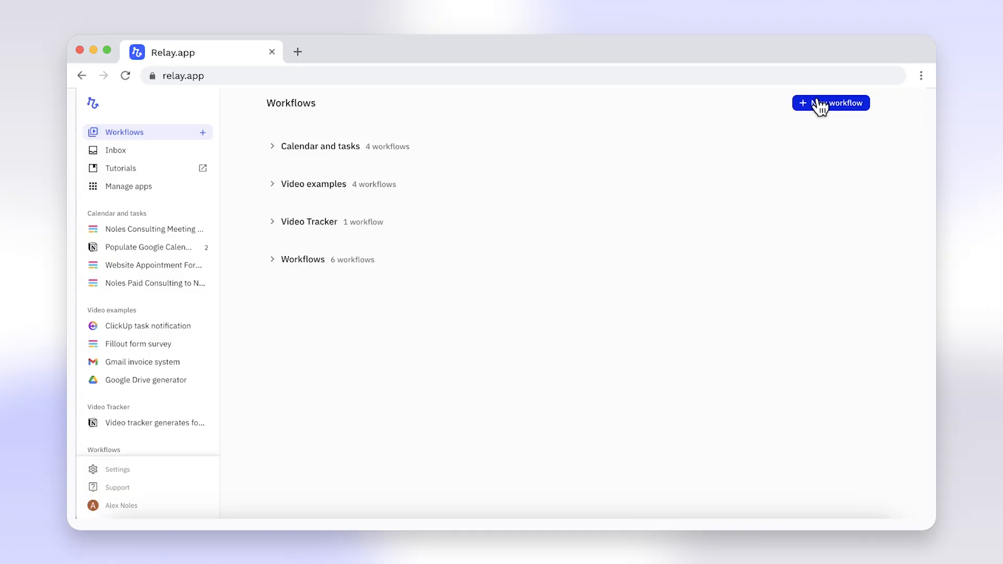
Create a new workflow with a Fillout New submission trigger and open its form list
click(832, 103)
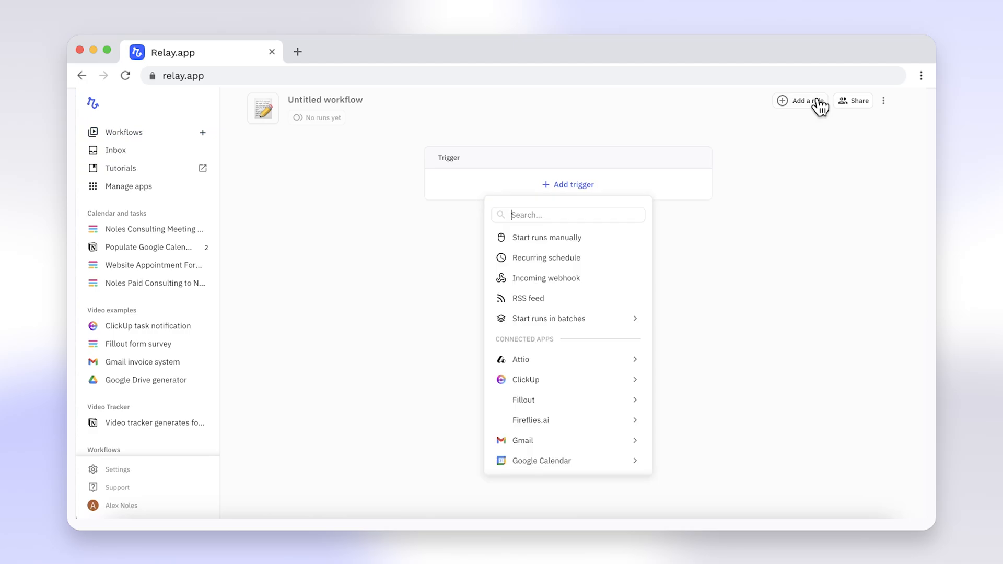
text(fill)
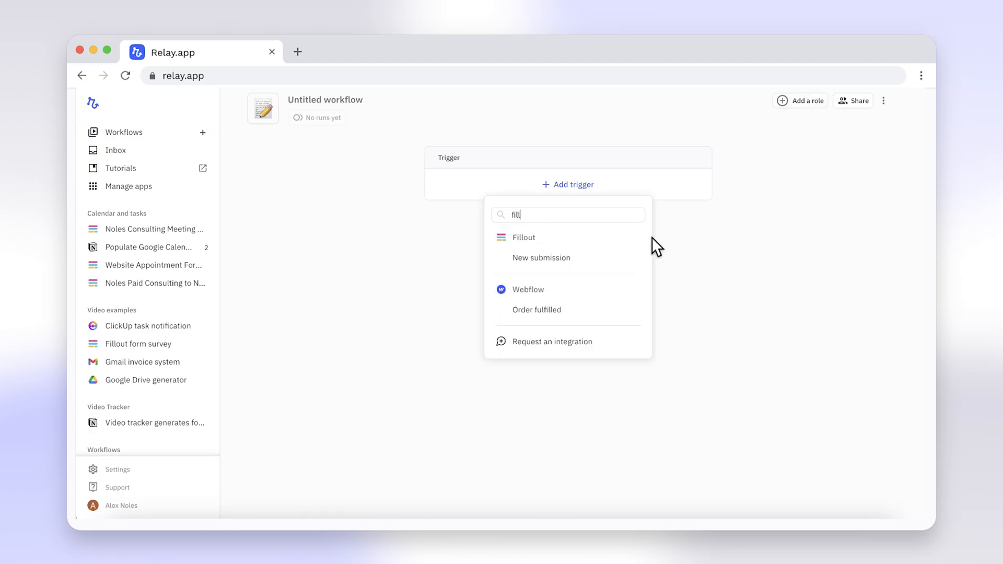
click(541, 258)
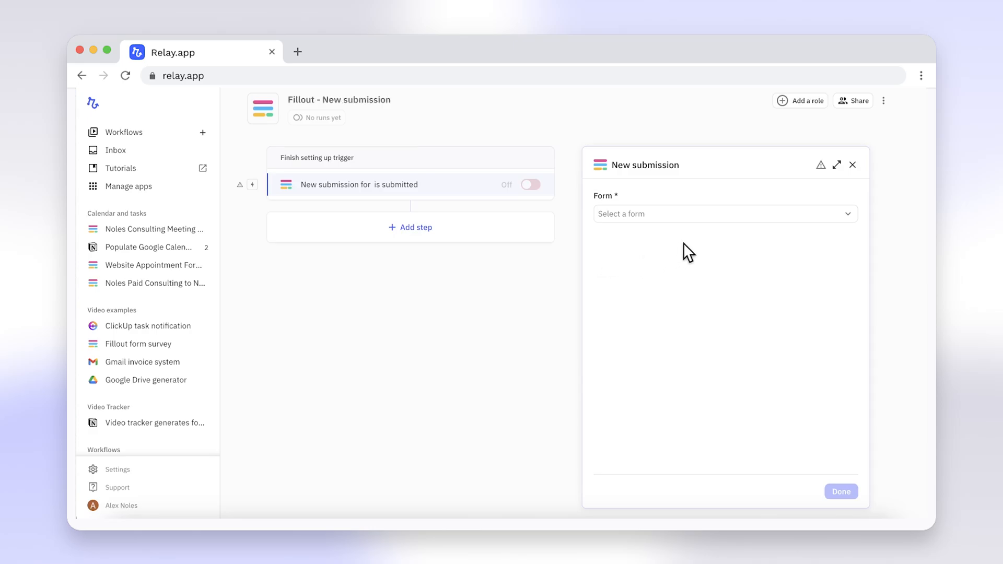
click(725, 214)
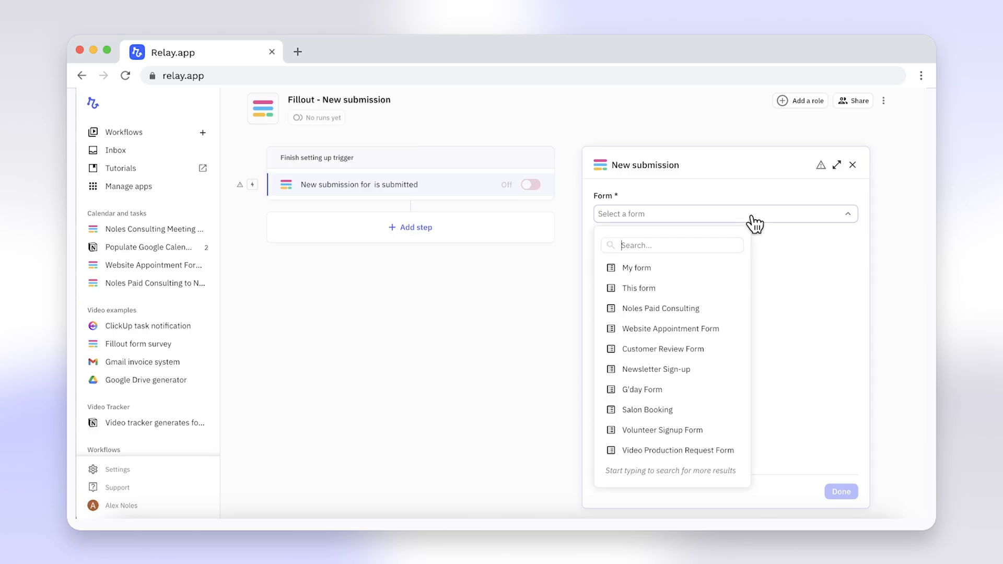
mouse_move(721, 271)
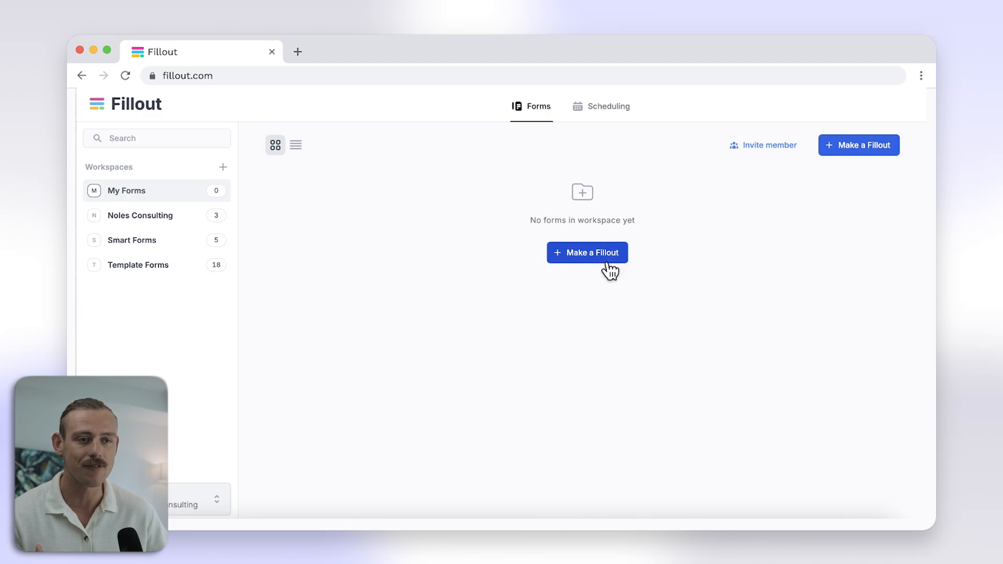
Make a new Fillout form starting from a blank form
click(587, 252)
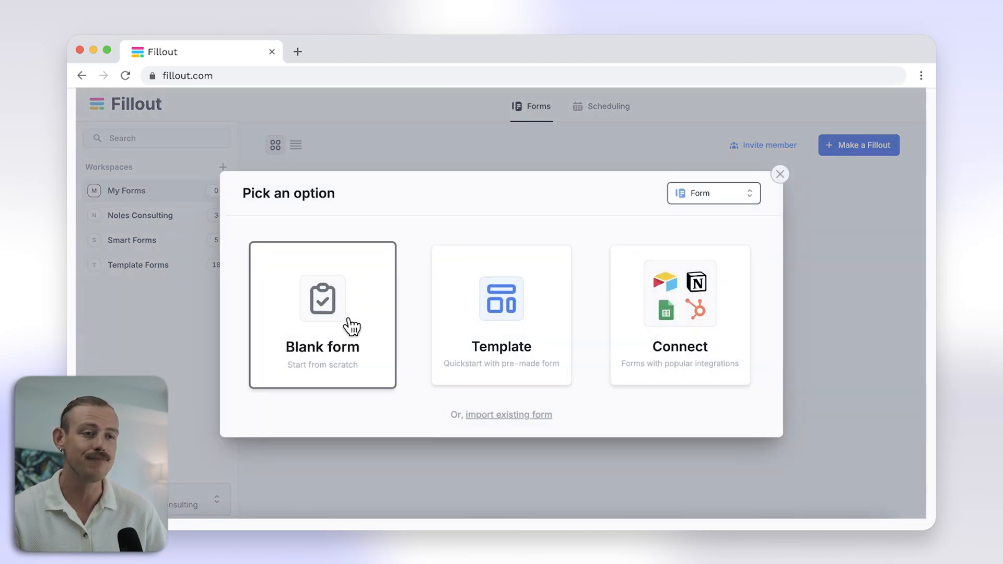
click(322, 315)
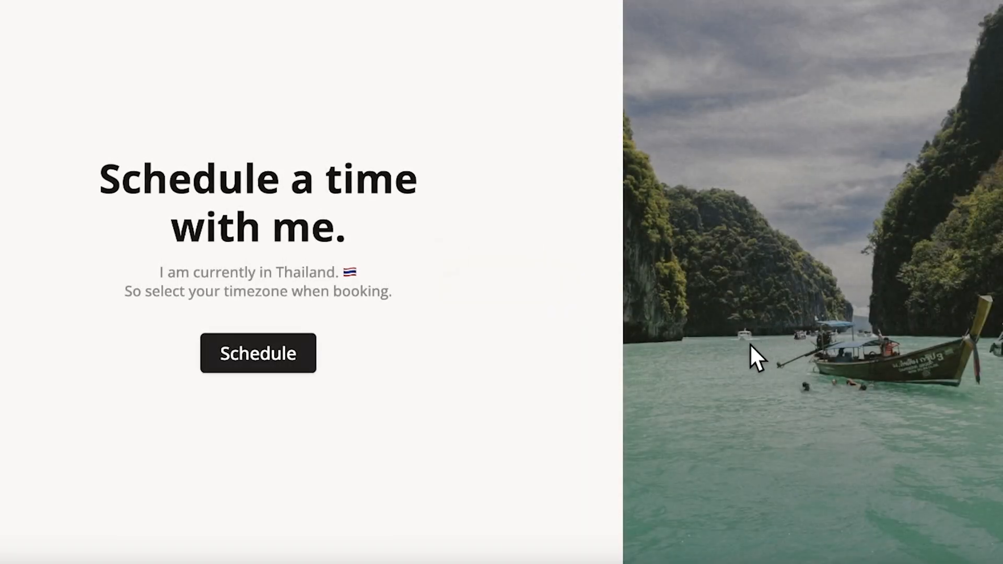
click(257, 353)
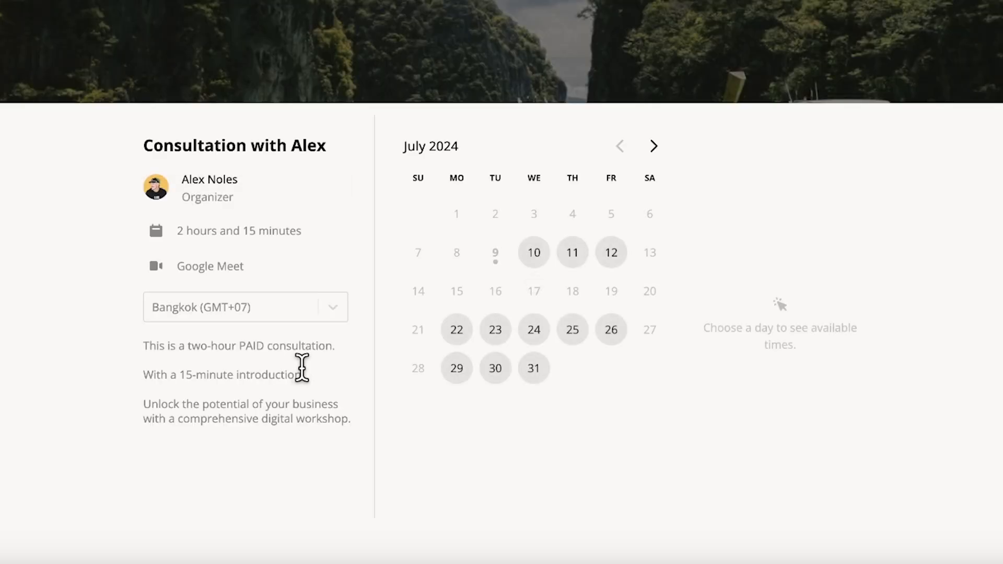
click(572, 329)
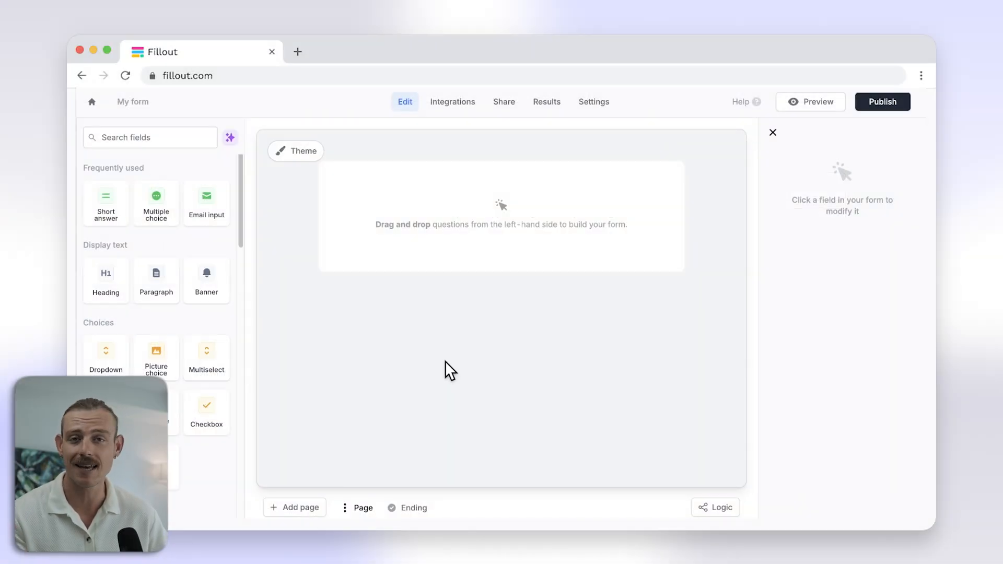
mouse_move(109, 216)
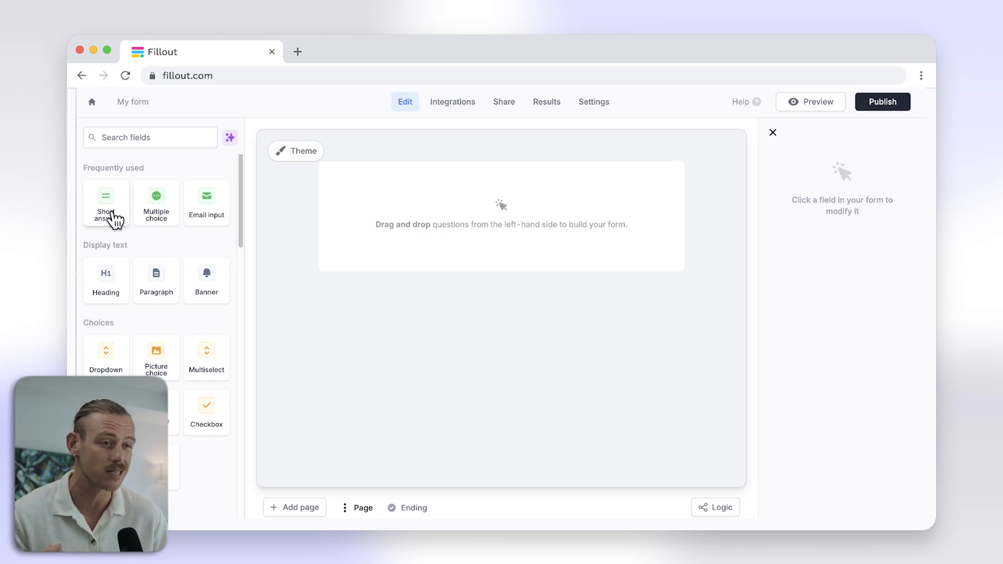
Add a Name short-answer field, an Email field and a Phone number field
click(105, 202)
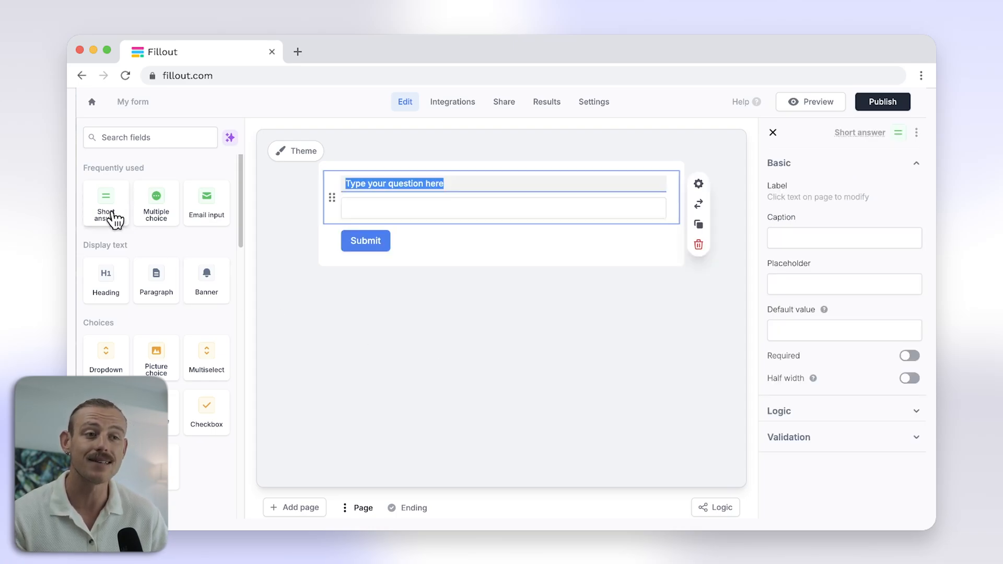
text(Name)
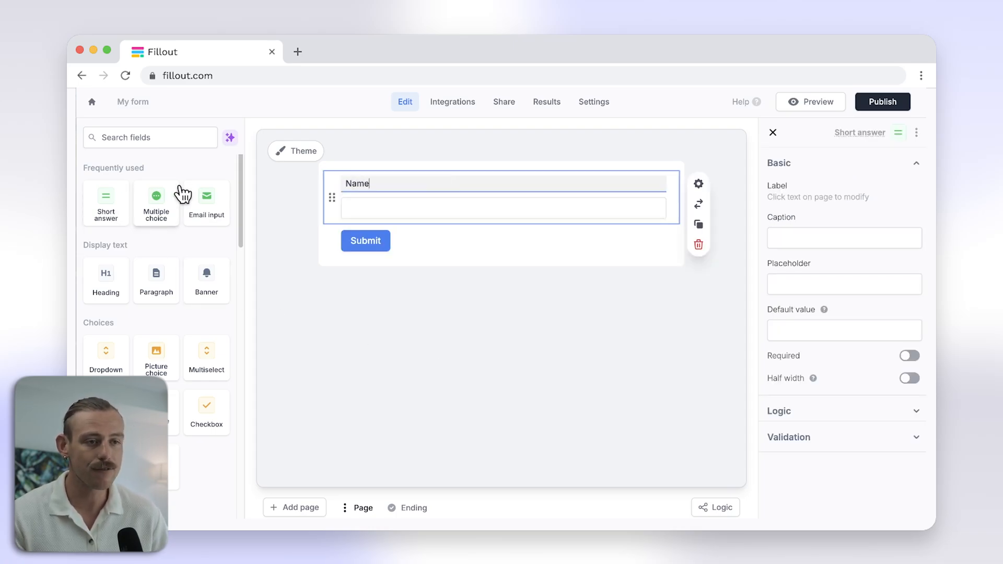
click(206, 203)
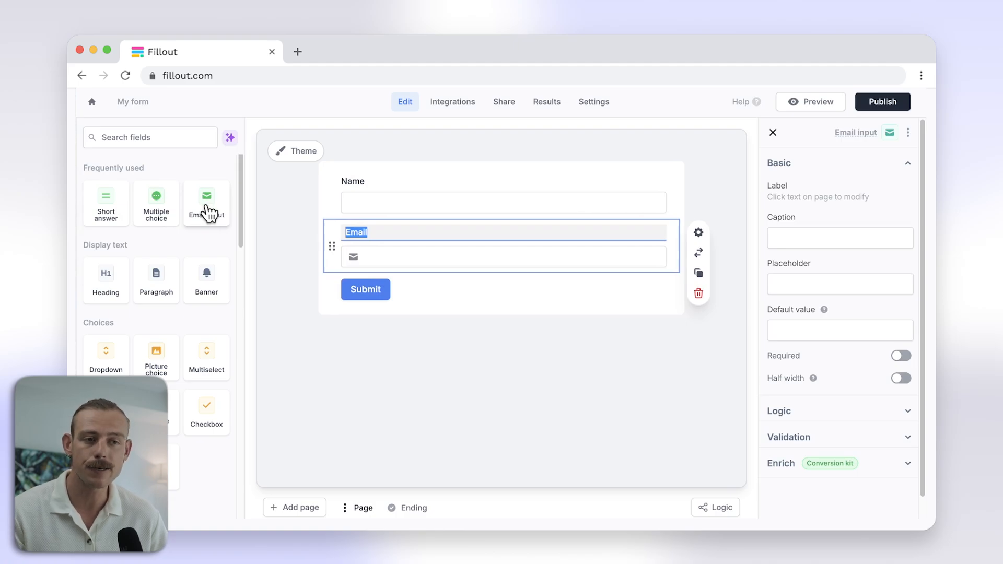
click(150, 138)
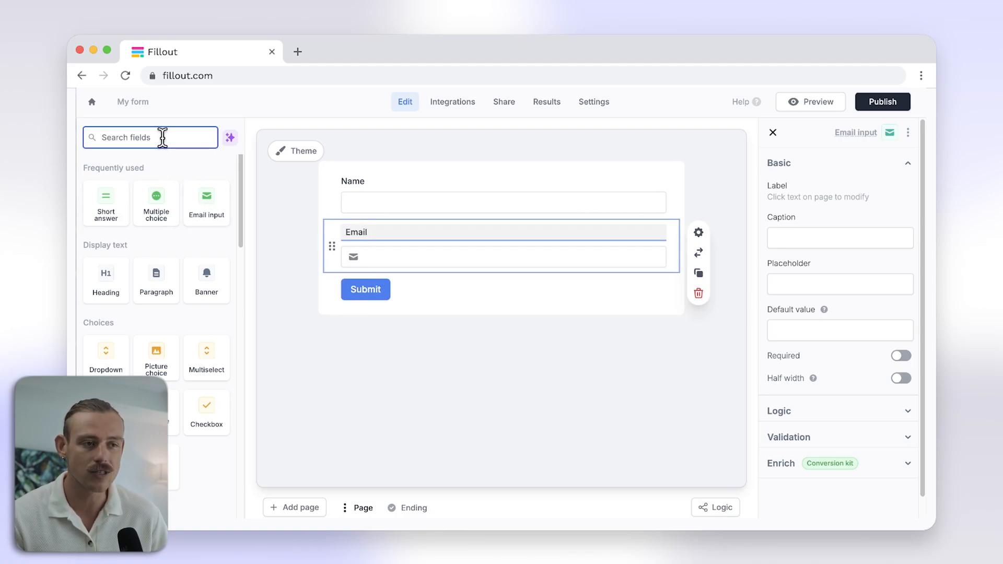
text(Phone number)
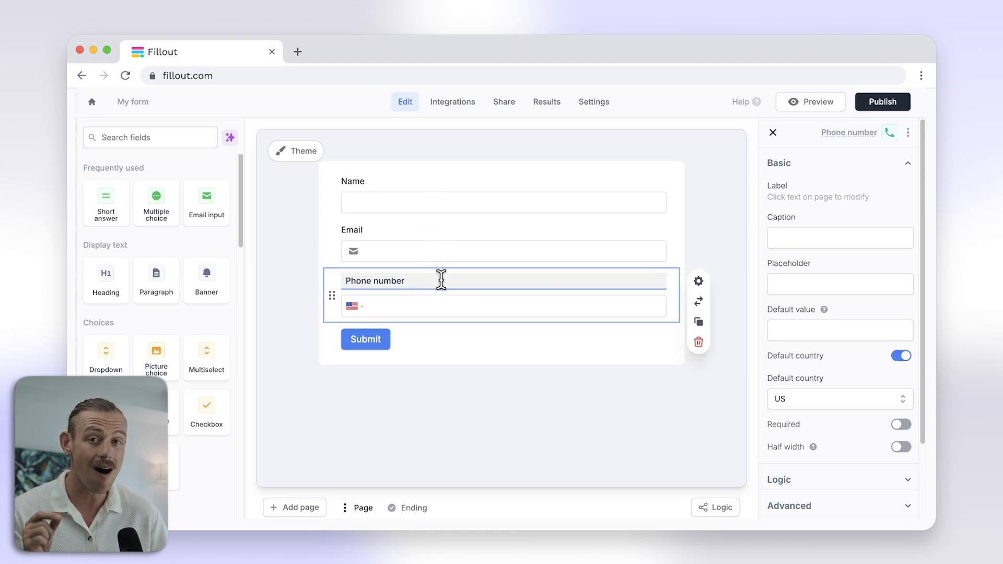
mouse_move(699, 282)
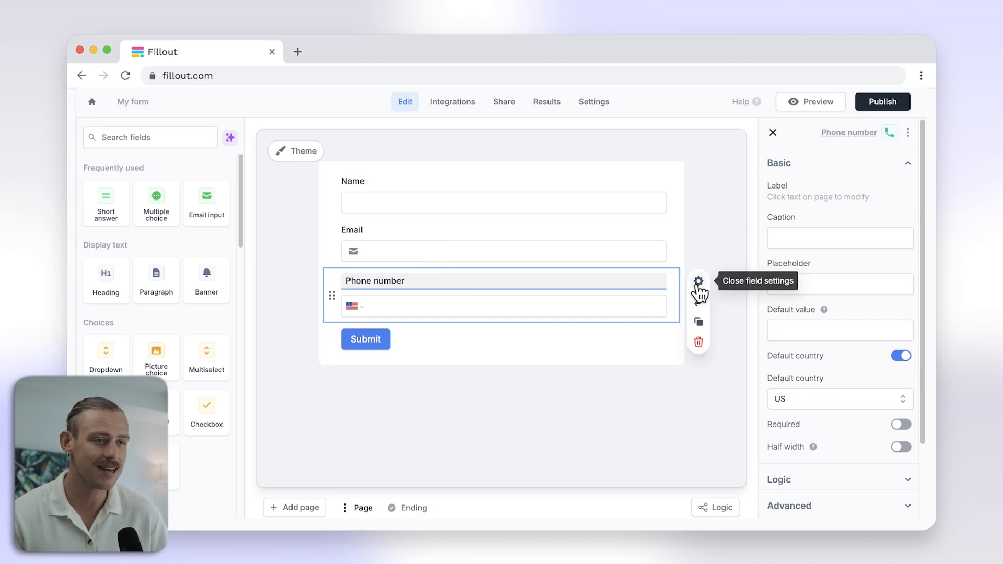
Add URL fields for LinkedIn Profile and Company Website, plus a scheduling field
click(773, 132)
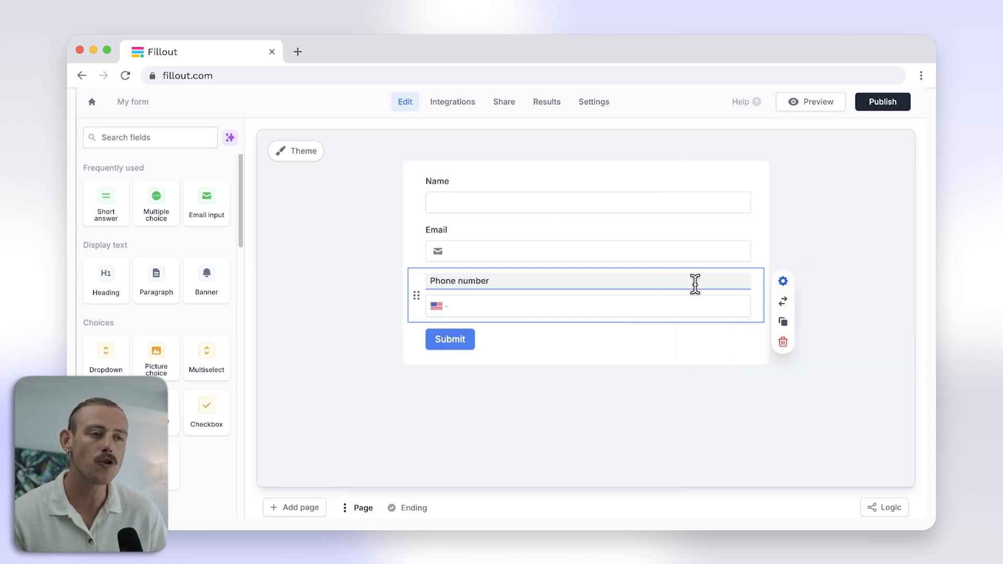
click(783, 281)
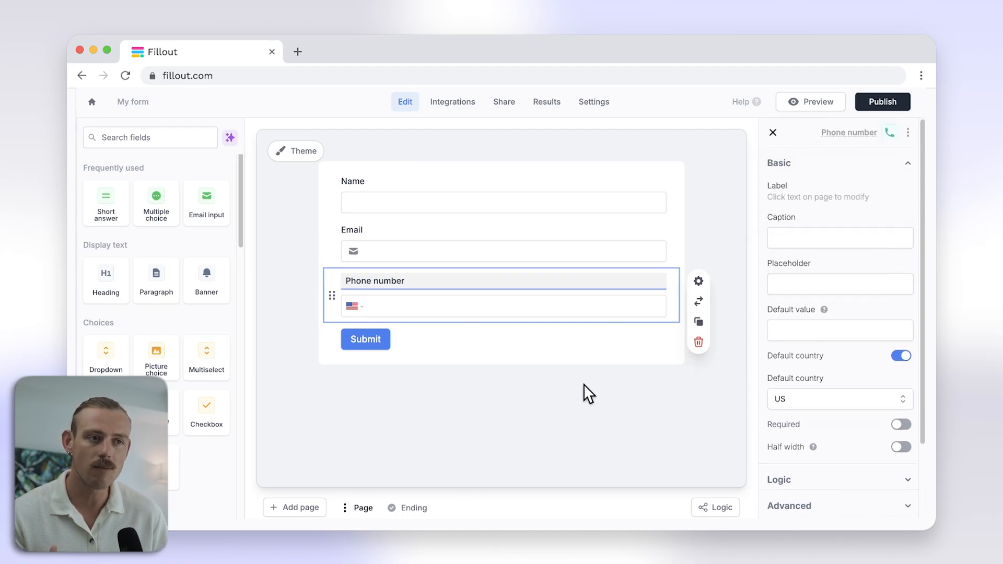
text(u)
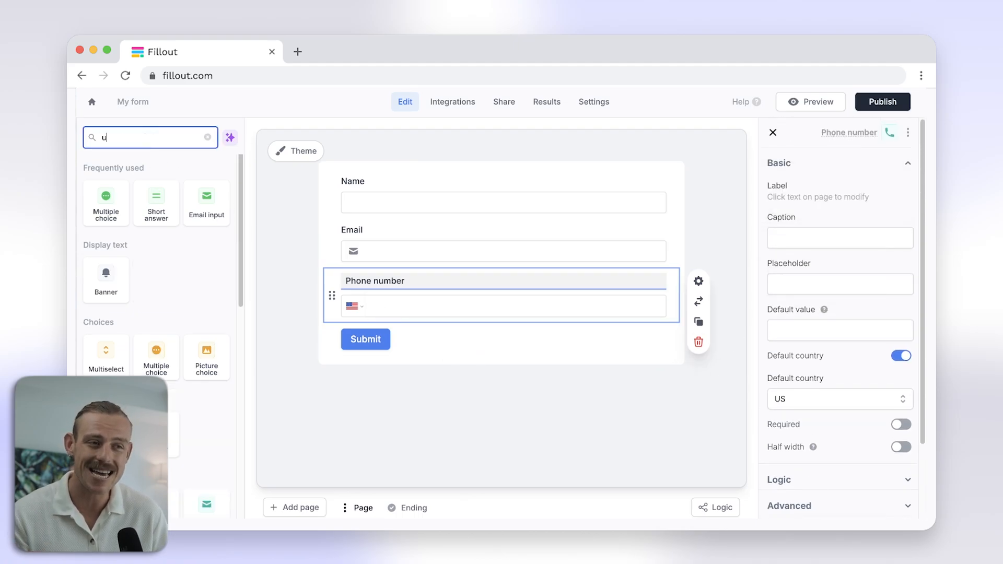
text(rl)
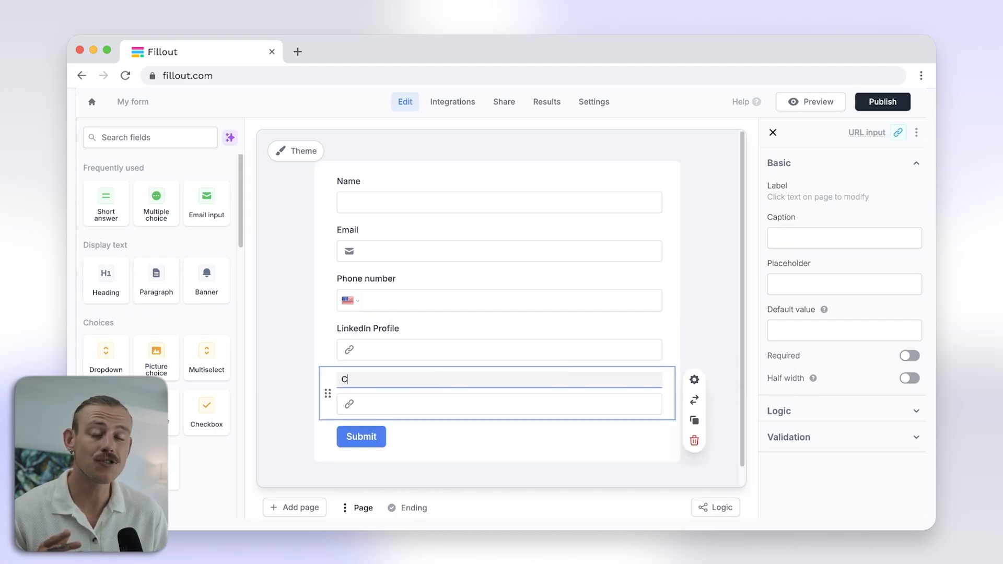
text(Company Wesbite)
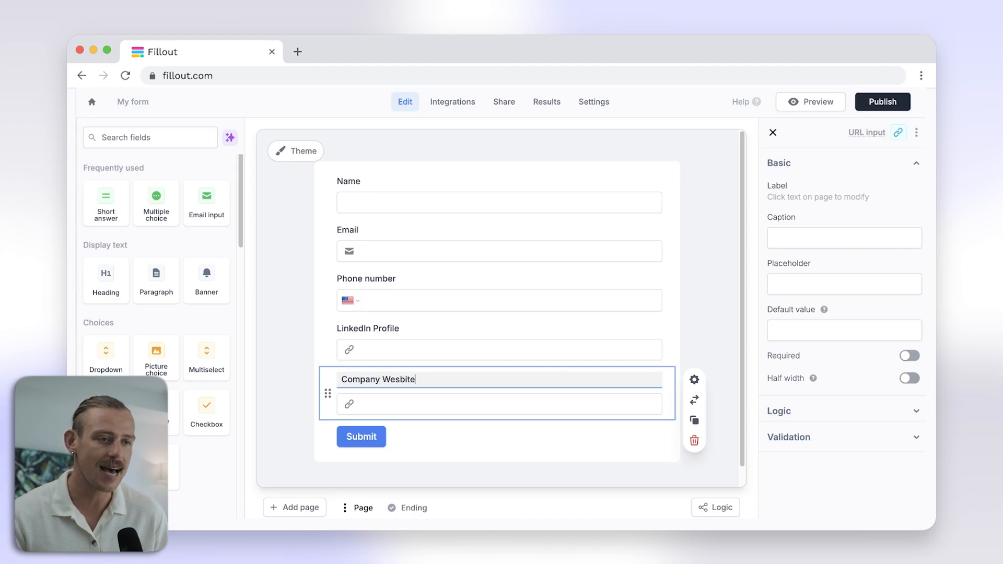
click(295, 508)
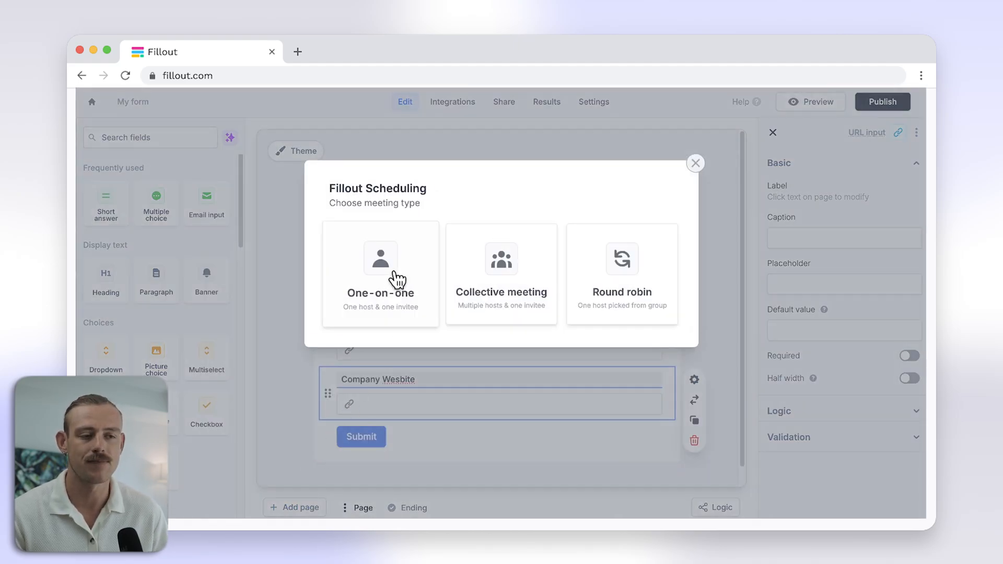
click(381, 273)
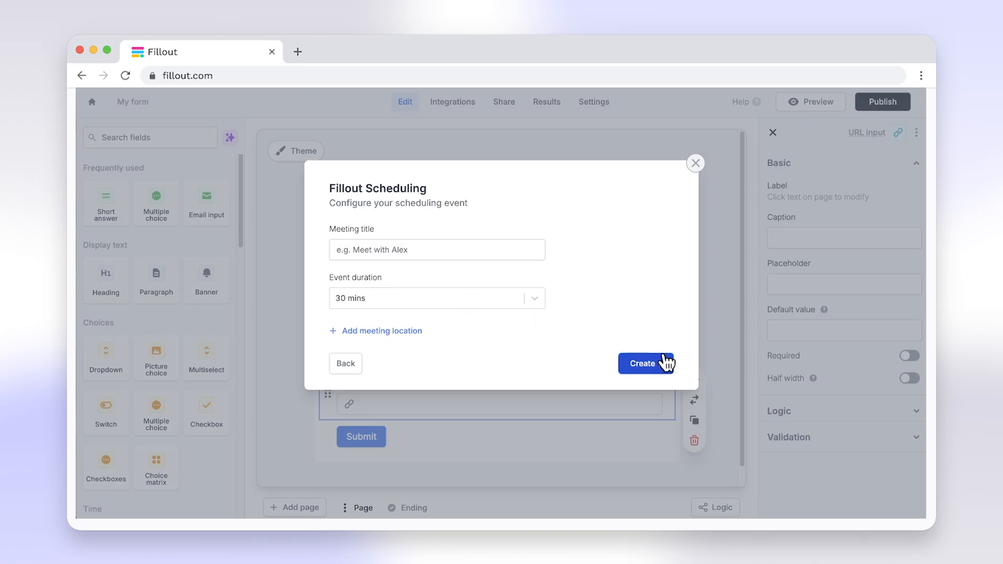
click(642, 363)
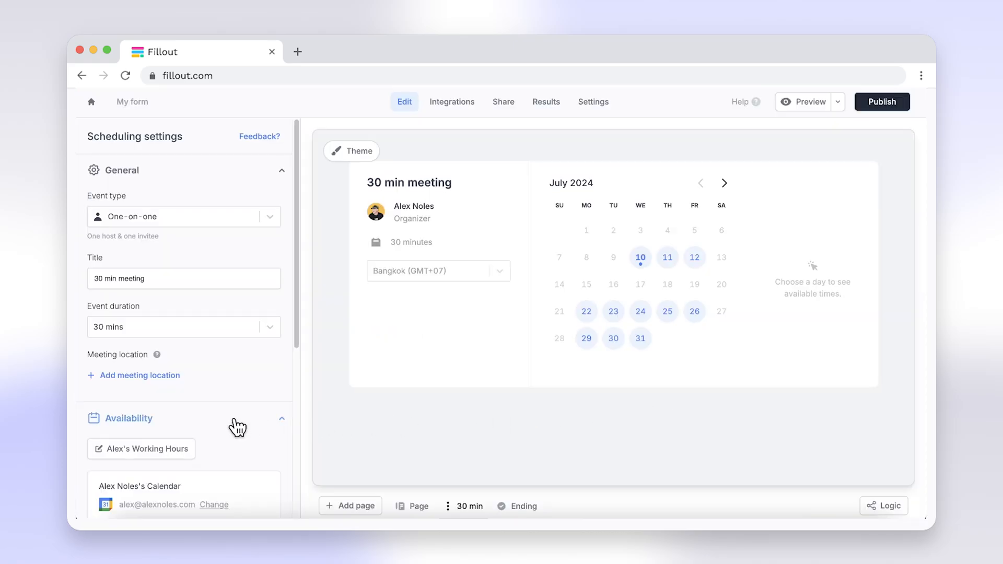
click(141, 449)
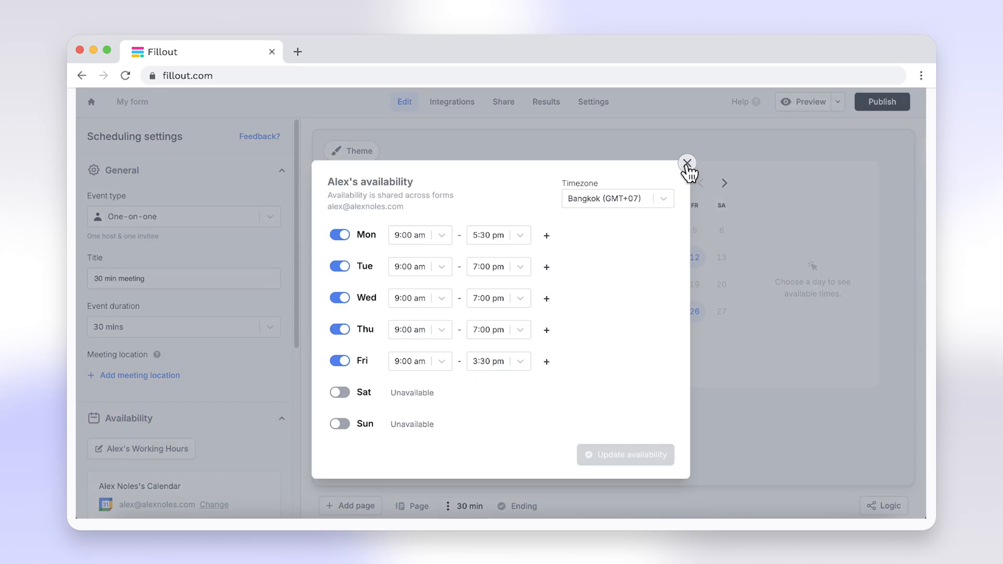
click(687, 161)
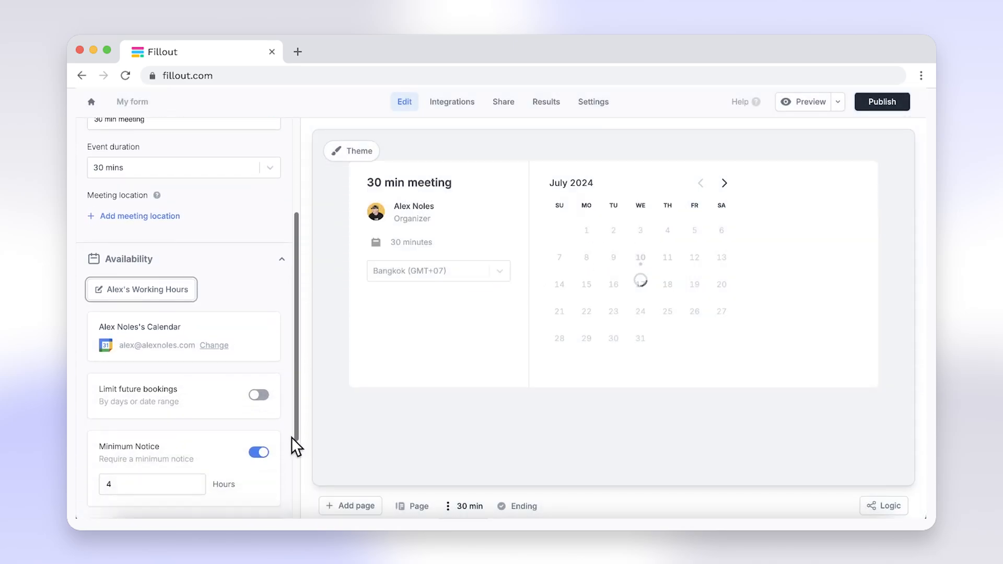
scroll(down, 3)
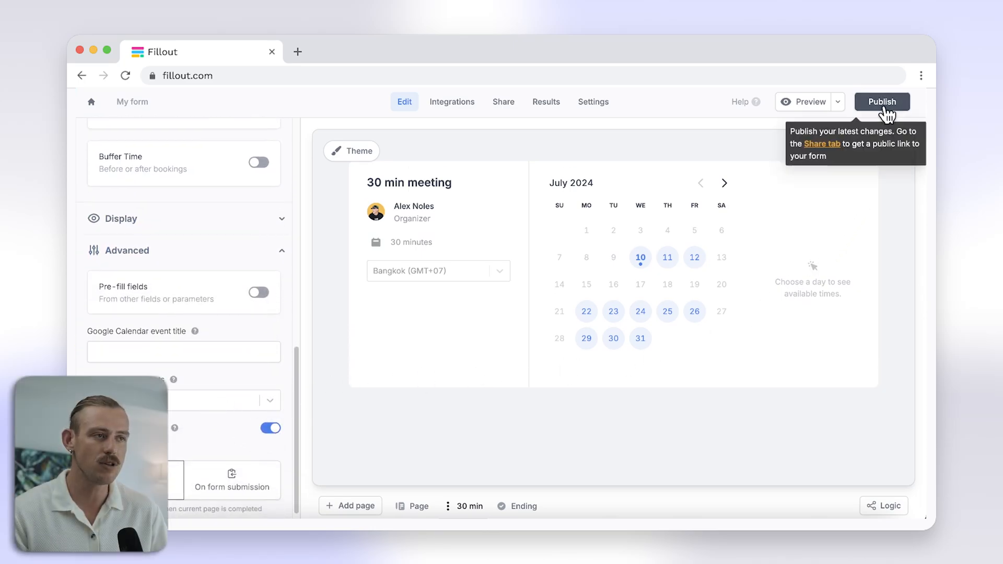
Publish the scheduling form to get its public link
click(882, 101)
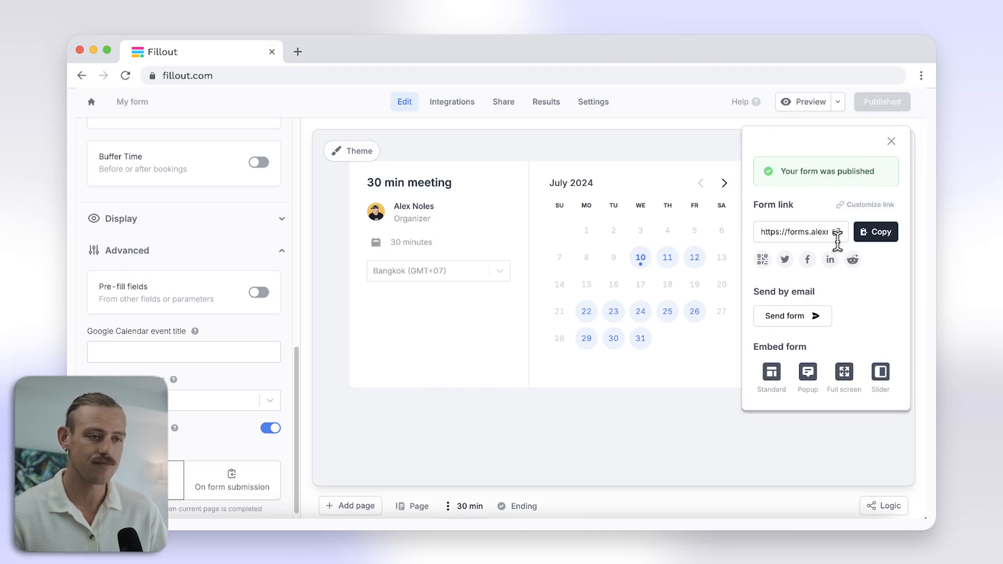
mouse_move(777, 363)
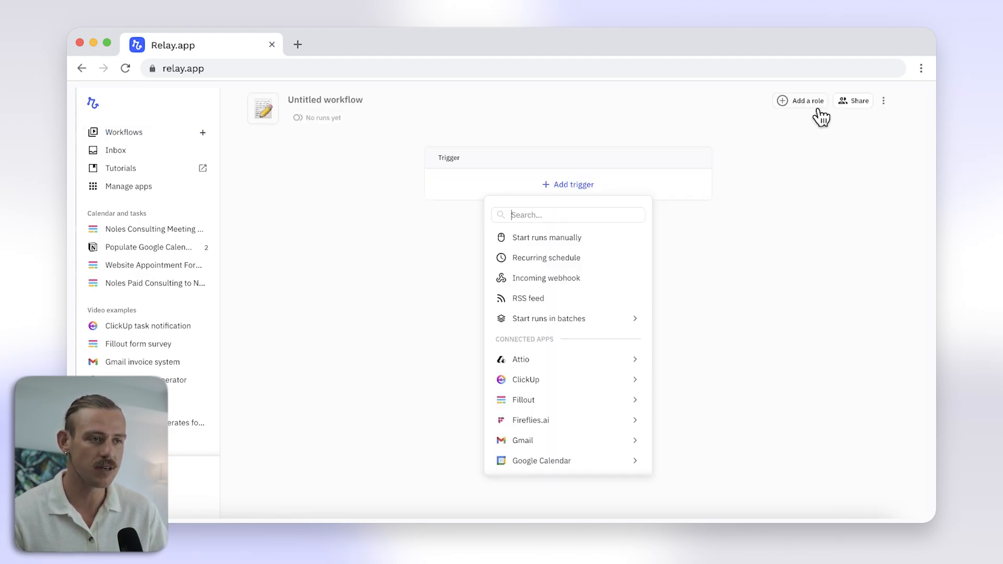
Set the trigger to Fillout New submission for My form
text(fillout)
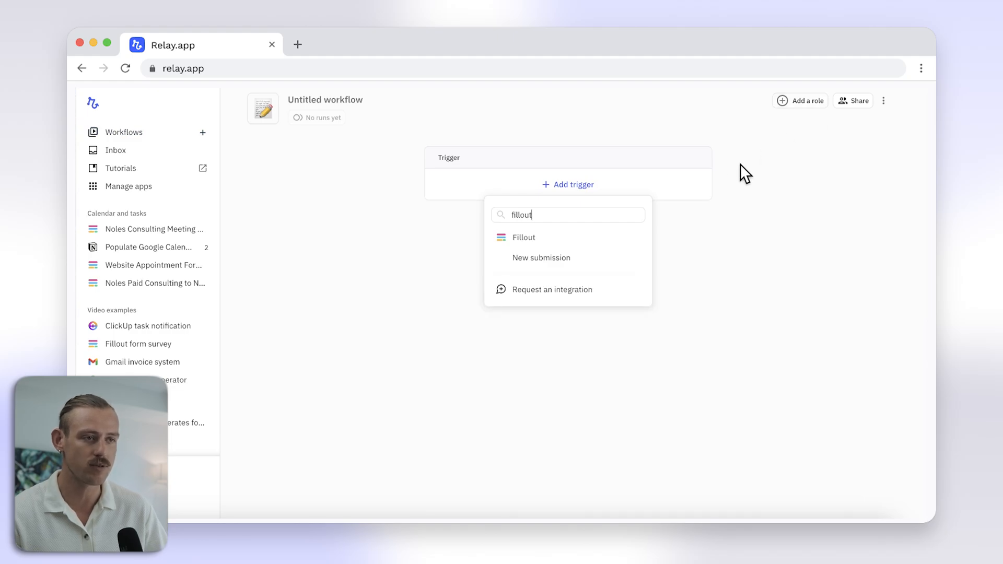
click(542, 258)
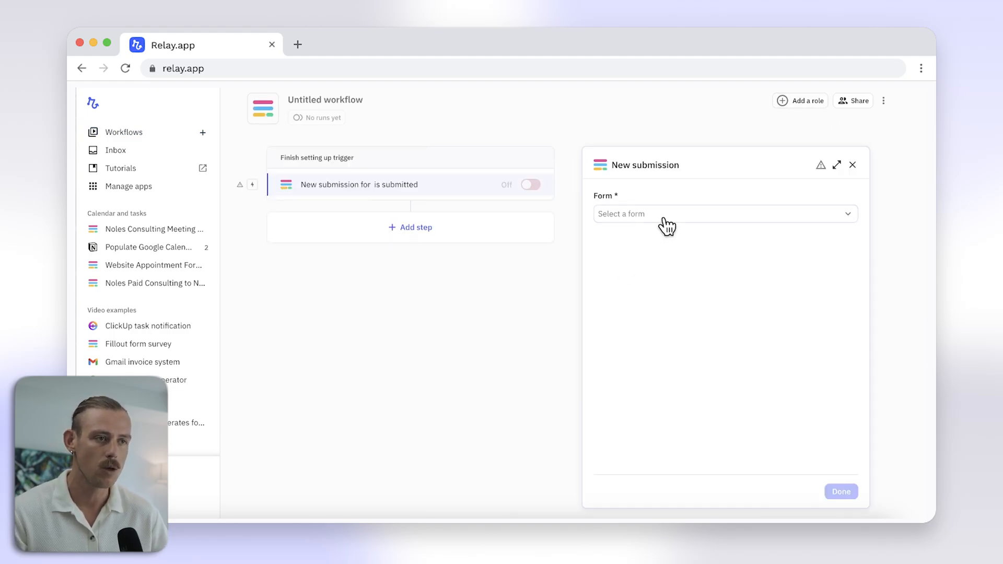
click(726, 214)
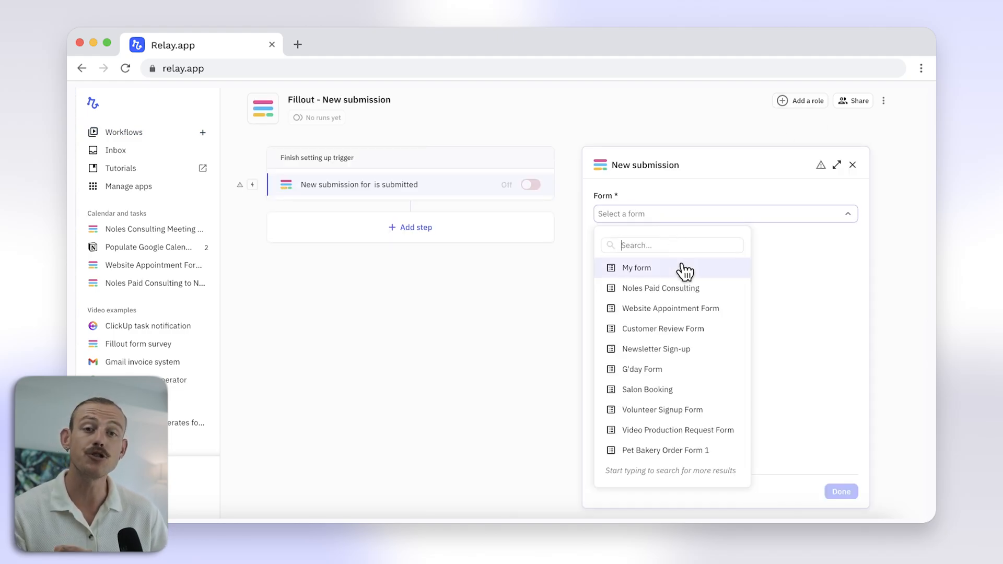
click(636, 268)
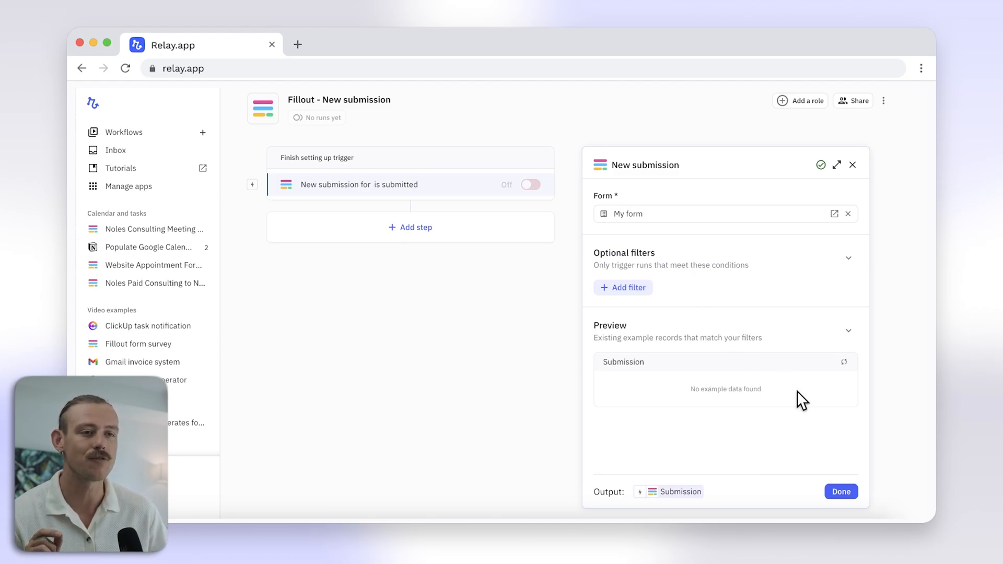
mouse_move(844, 362)
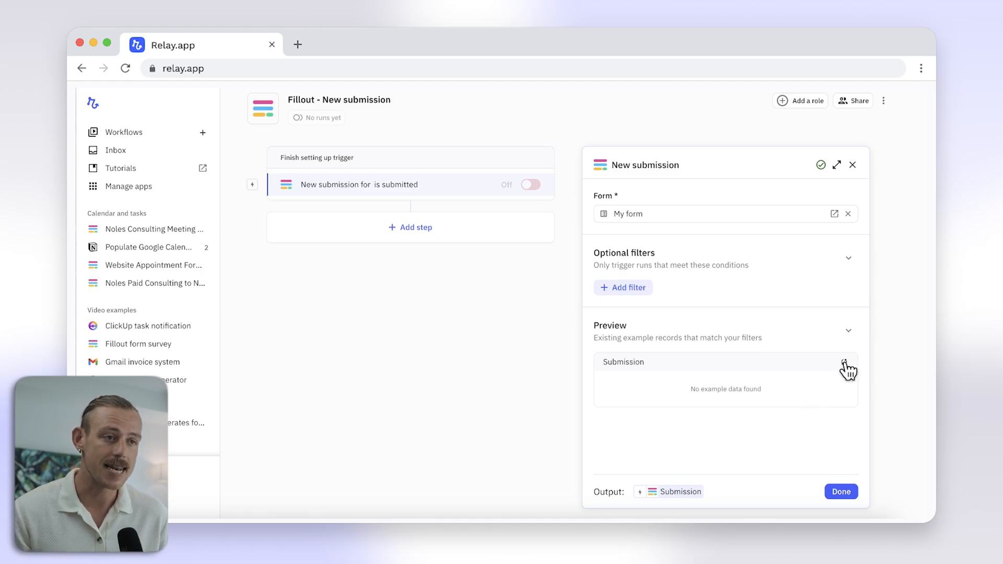
Load and inspect an example submission, then finish the trigger setup
click(849, 368)
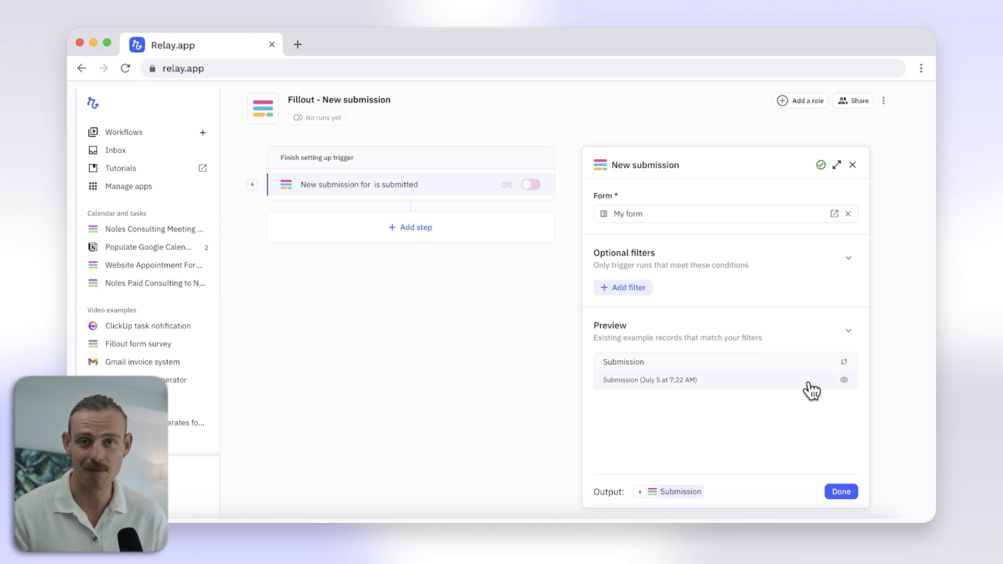
click(844, 380)
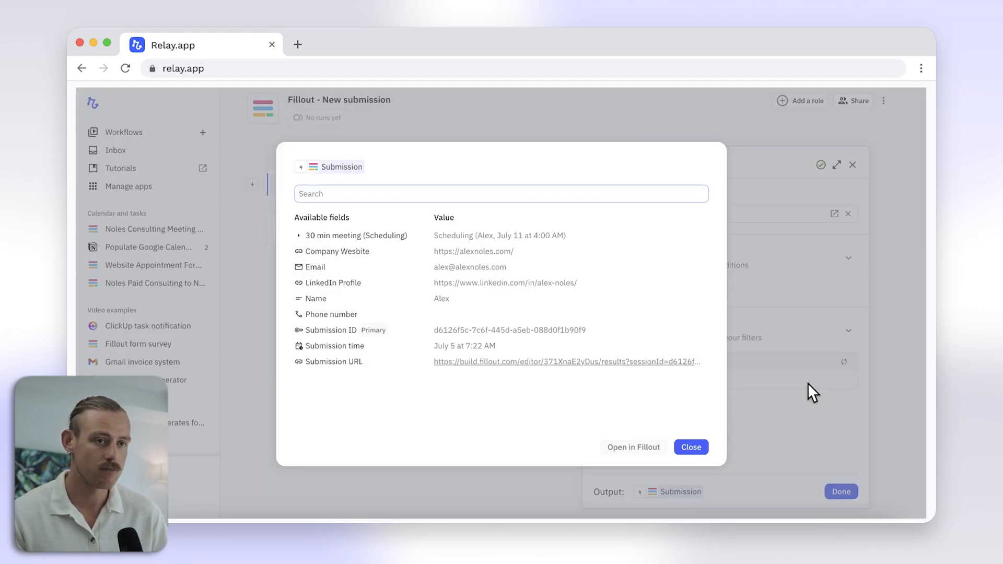
click(692, 448)
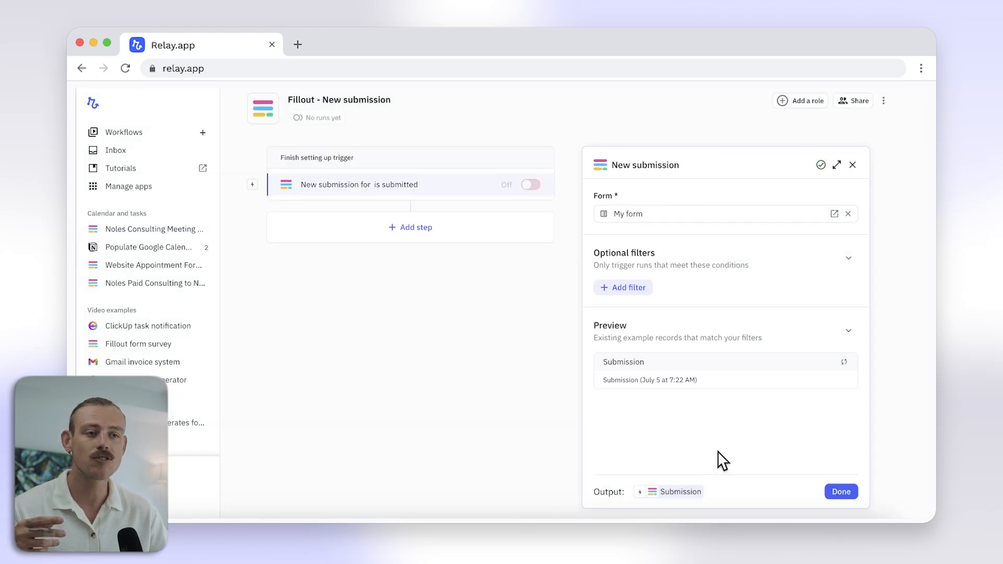
click(842, 492)
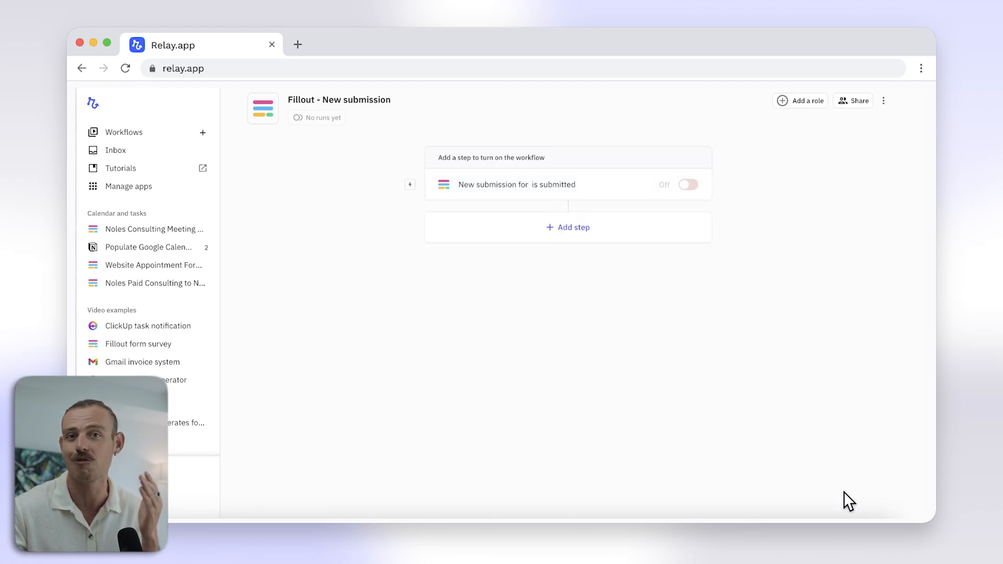
click(567, 228)
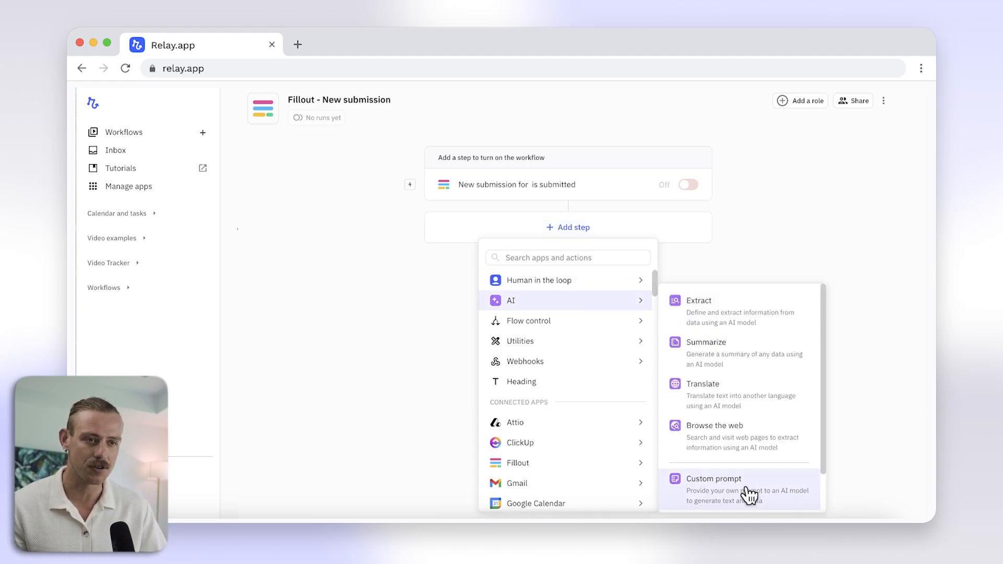
Add a custom GPT-4o prompt for a marketing consultant's personalised booking confirmation email
click(714, 479)
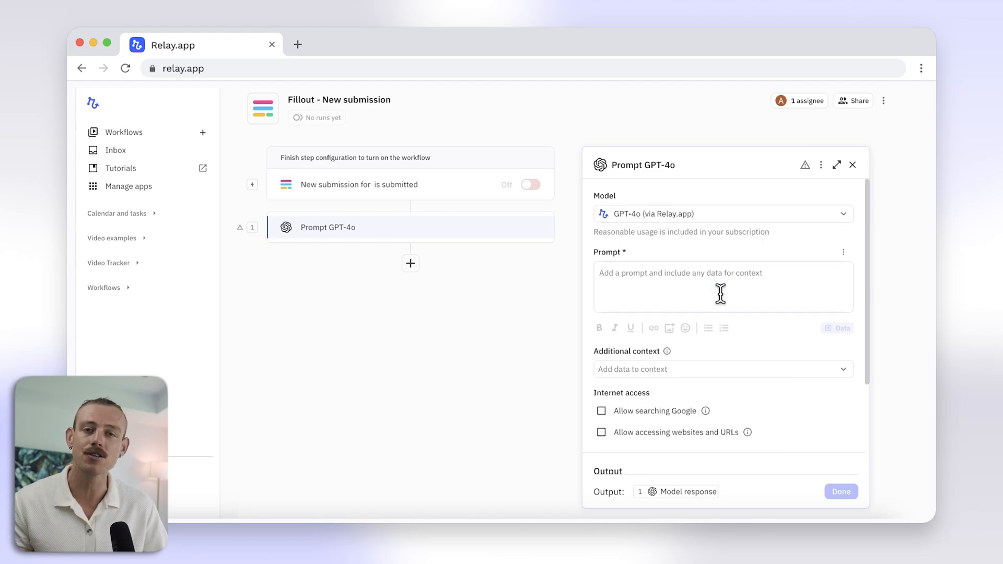
mouse_move(774, 275)
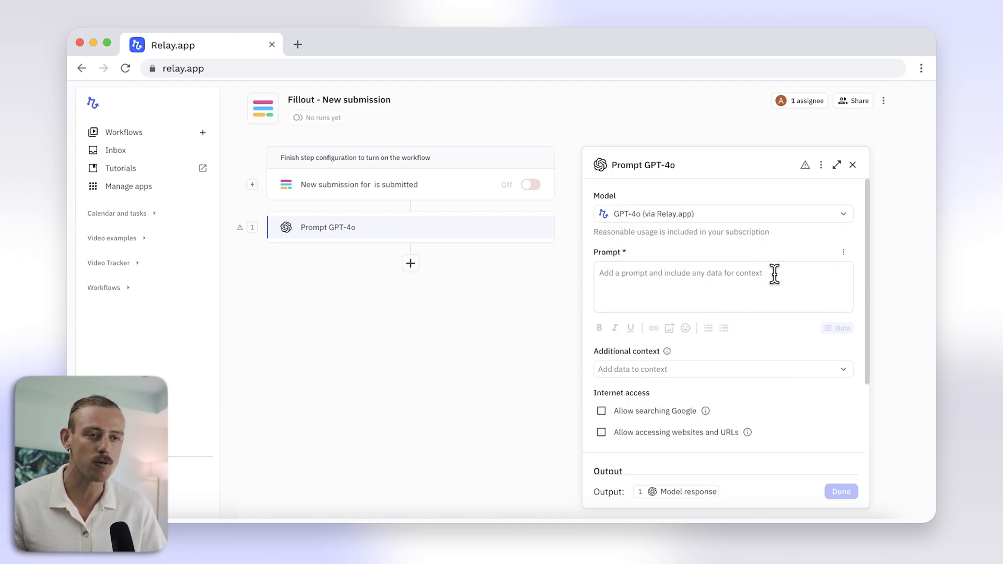
text(You are)
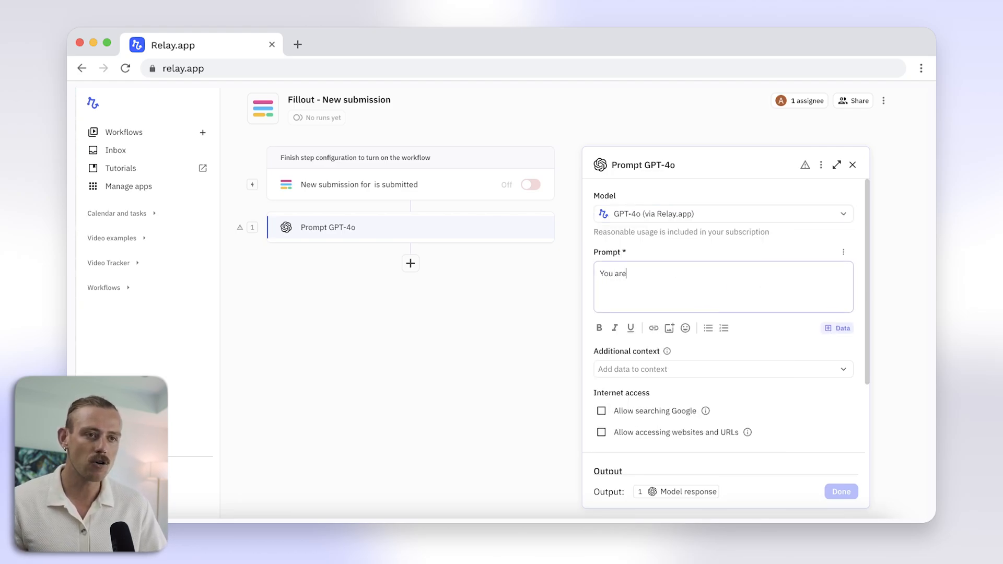
text(a marketing consultant generating a)
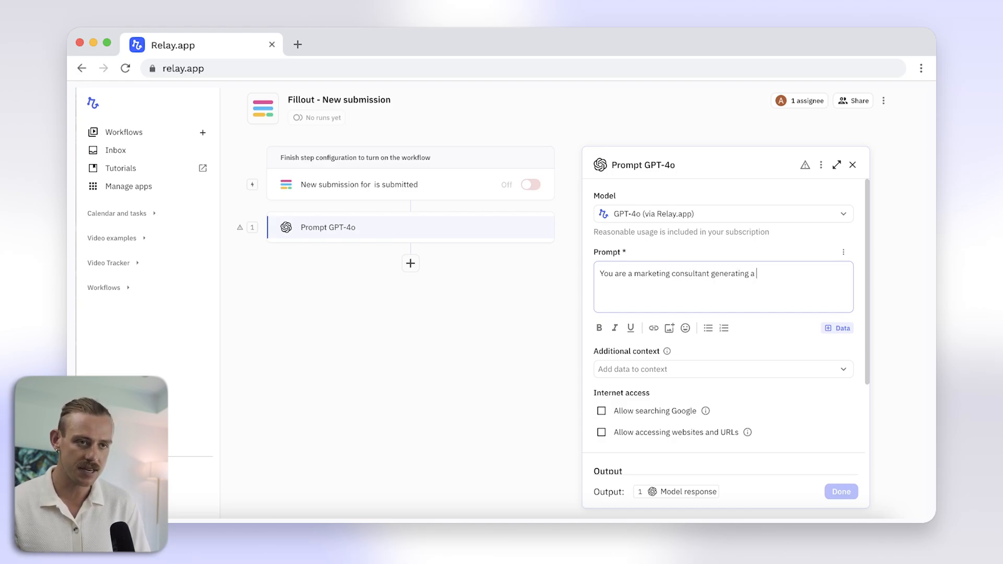
text(booking confirmation e)
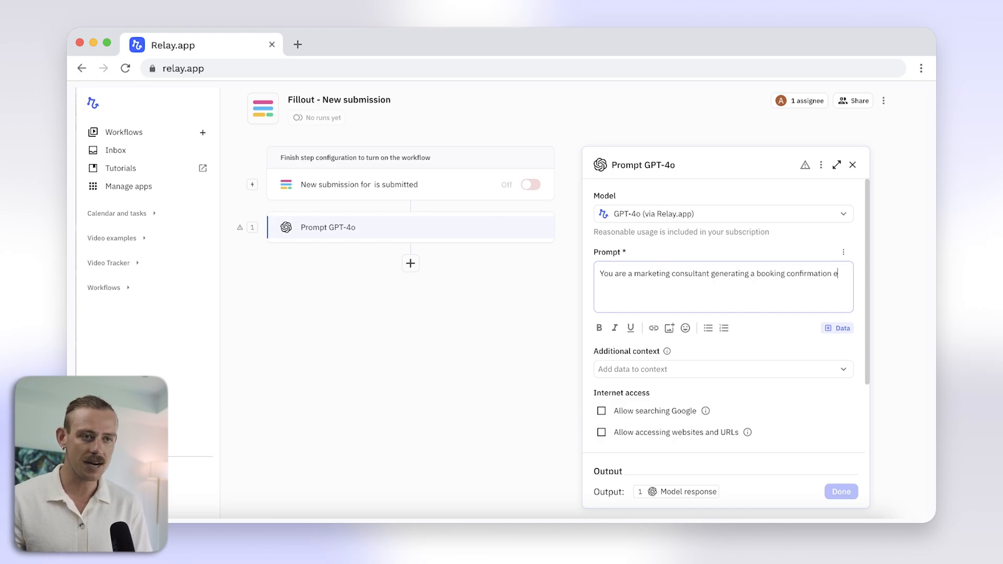
text(email personalise)
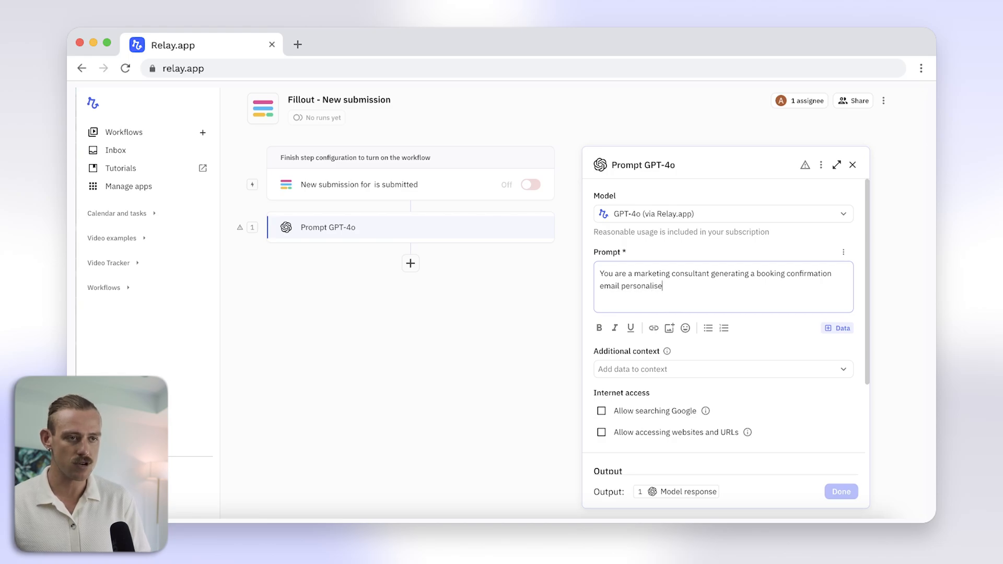
text(and sent to the fo)
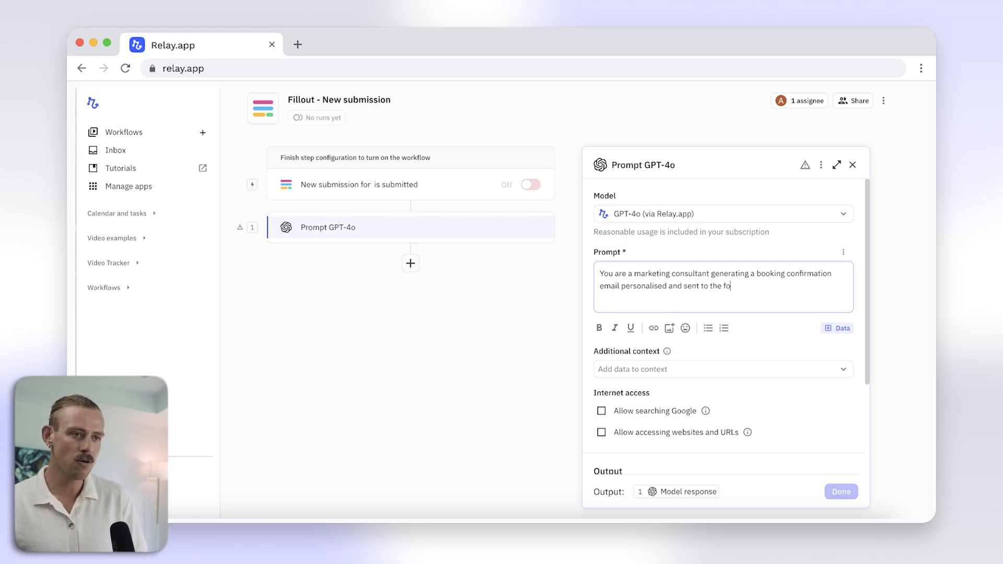
text(llowing prospect:)
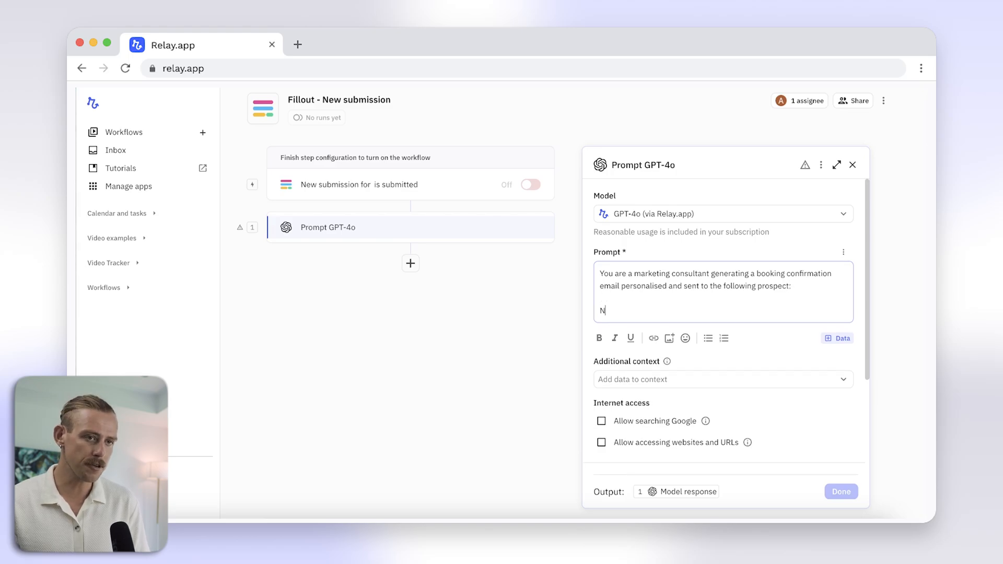
Insert the submission's Name and Email into the prompt
text(ame:)
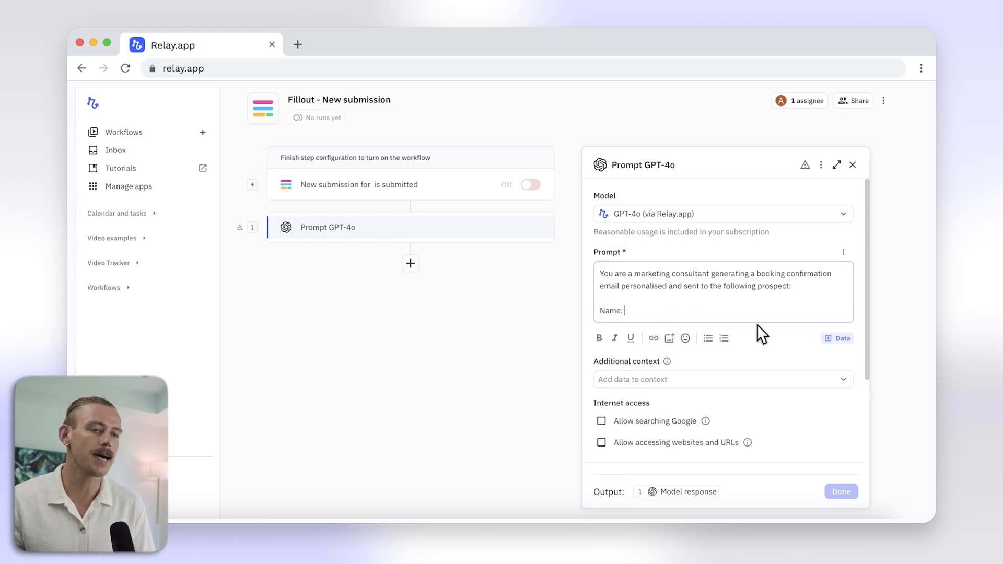
click(837, 338)
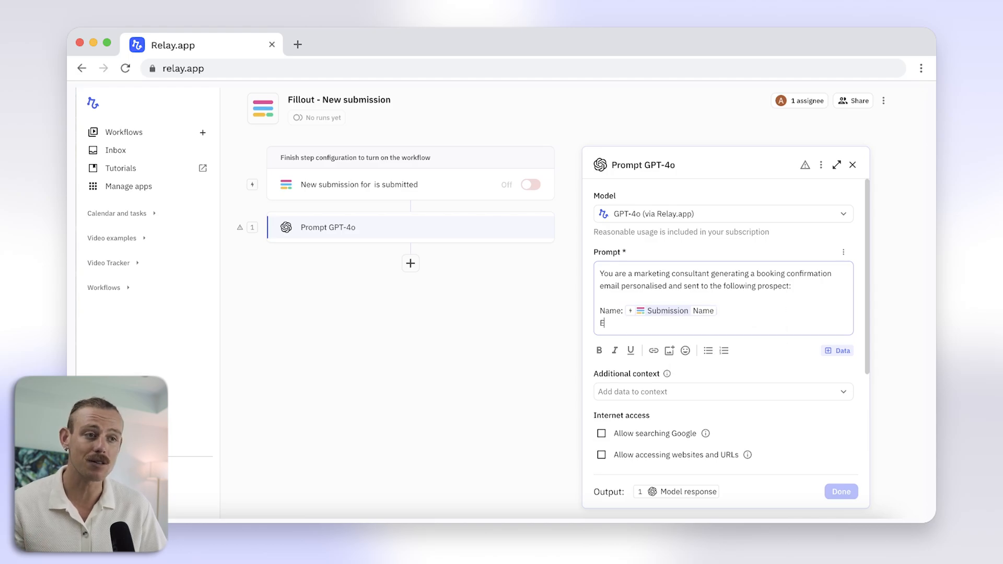
text(Email:)
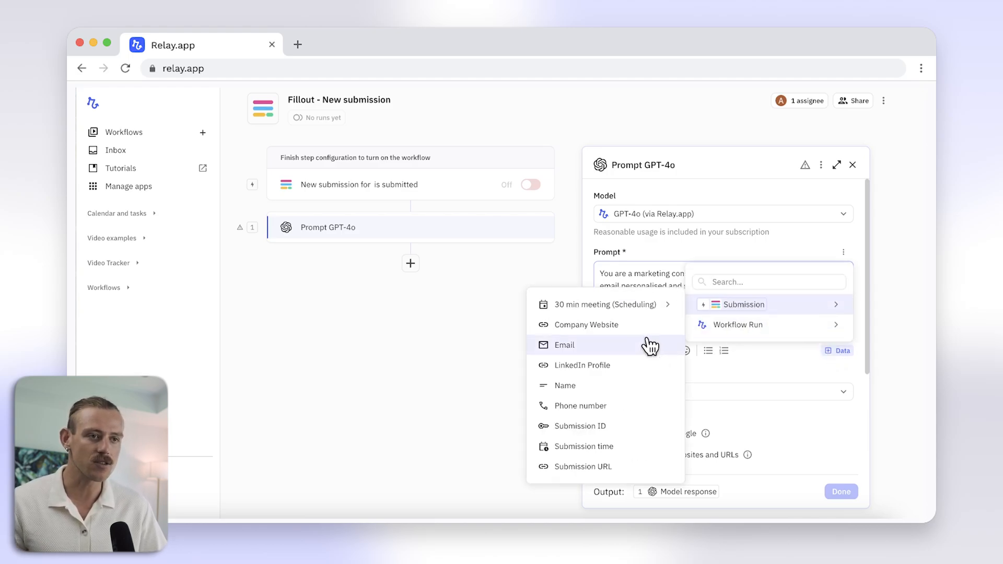
click(564, 345)
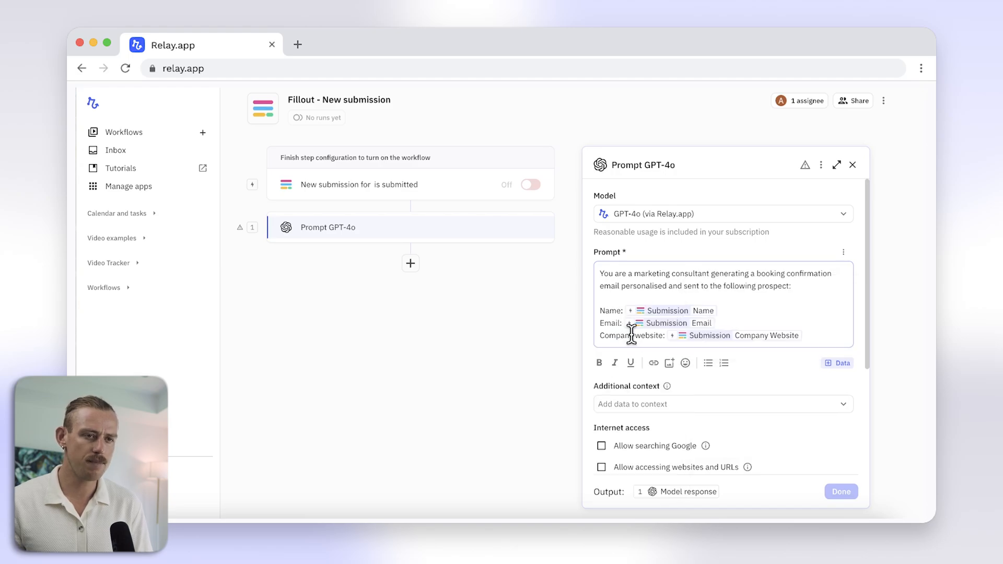
mouse_move(761, 412)
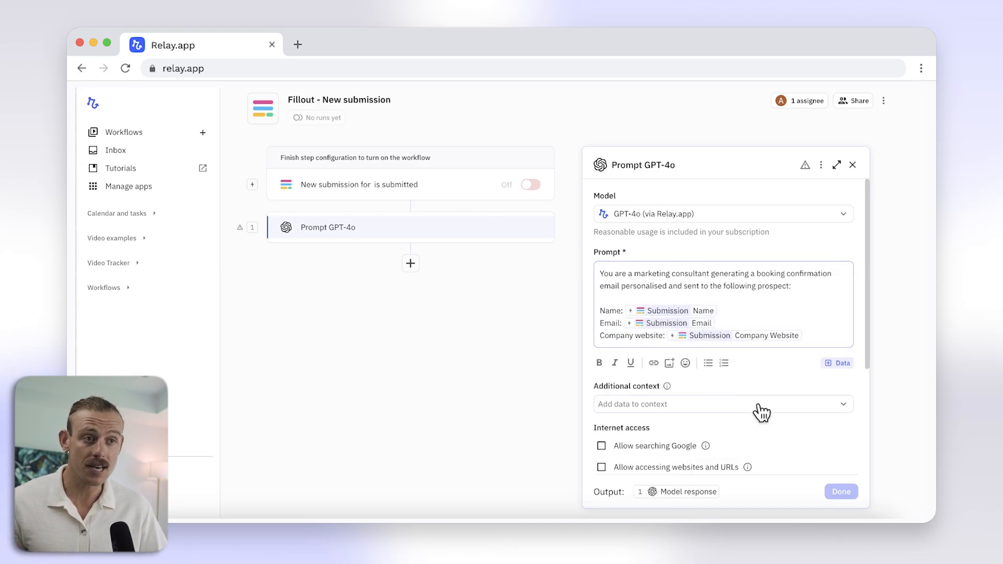
Let the GPT-4o step search Google and access websites
click(723, 405)
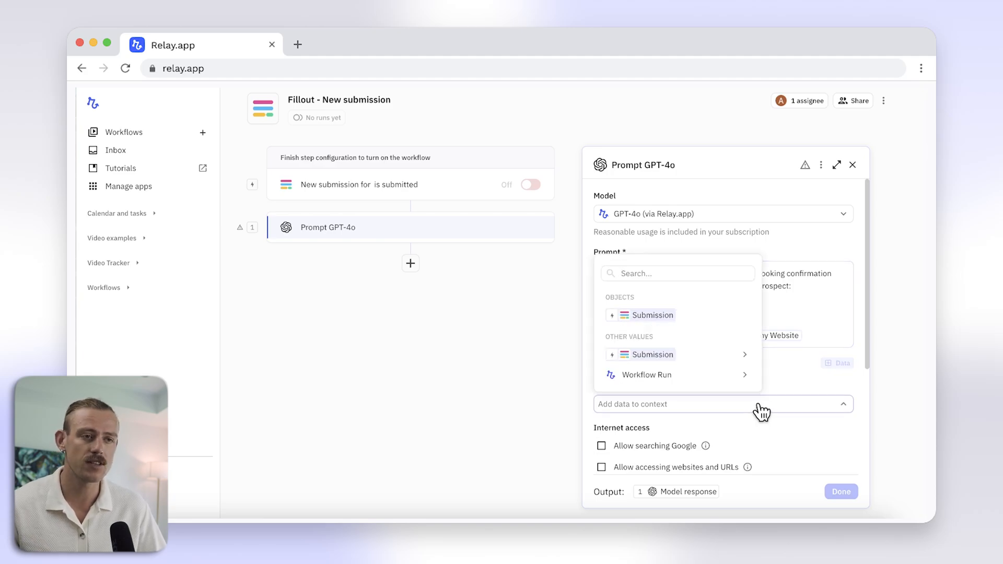
mouse_move(742, 337)
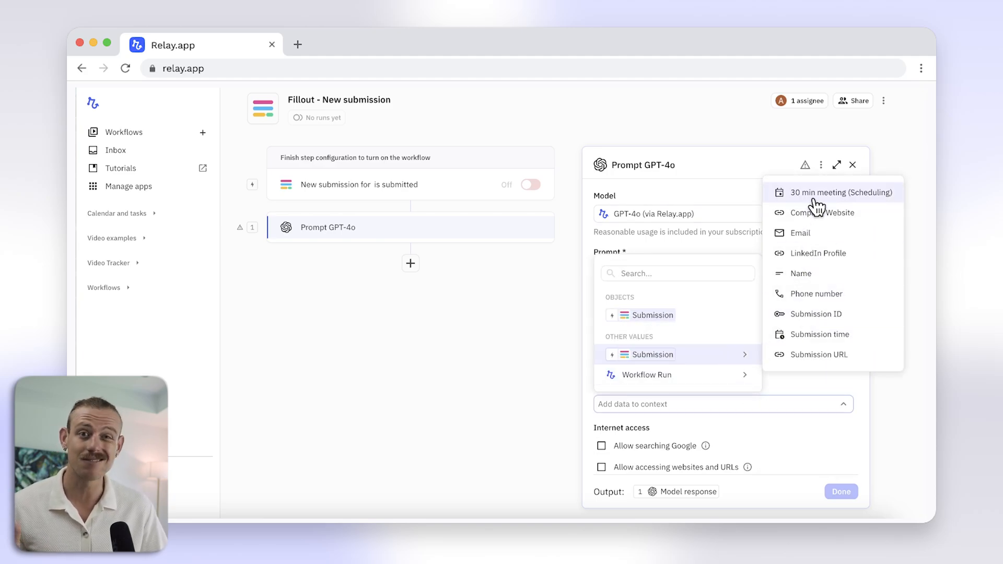
click(842, 192)
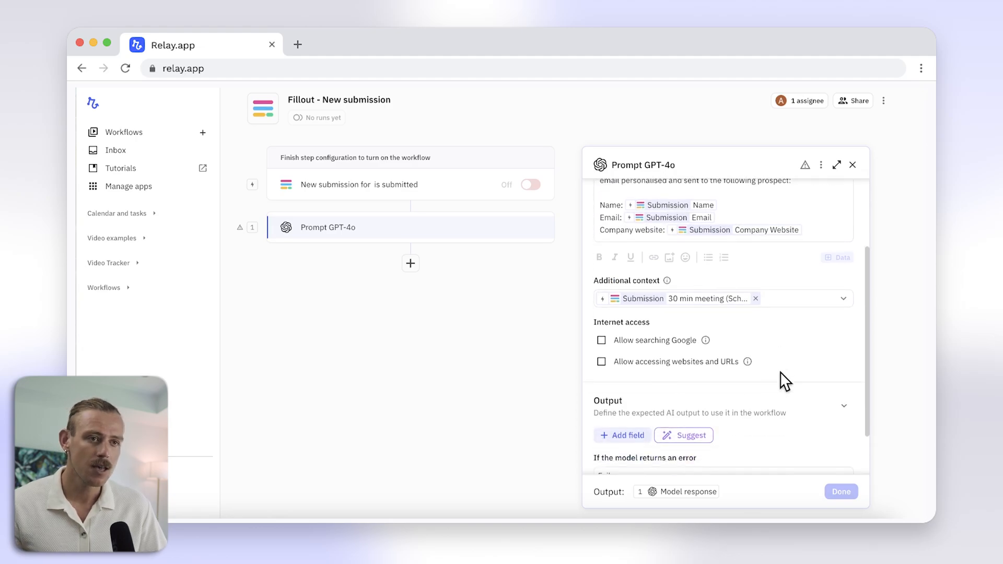
mouse_move(631, 342)
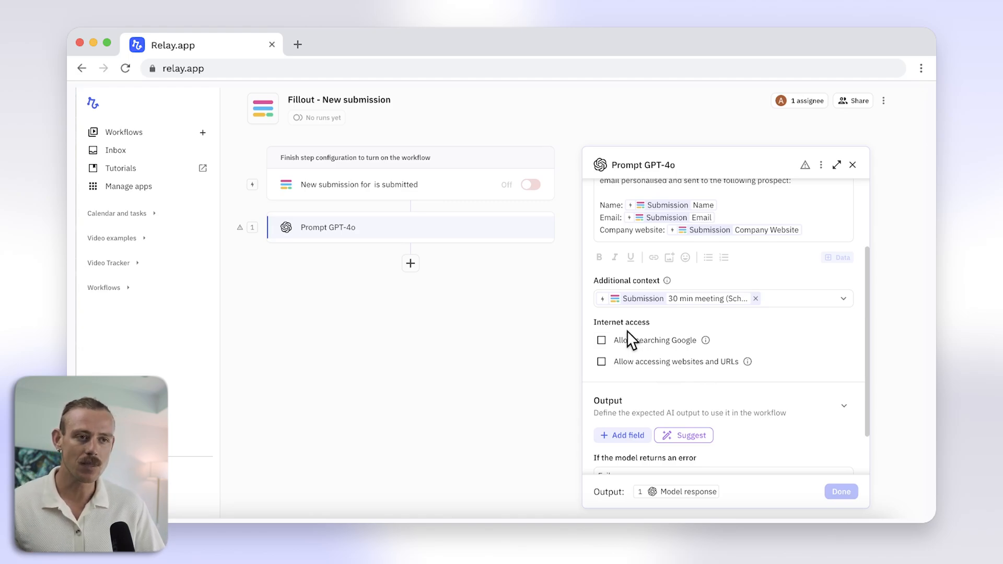
click(601, 340)
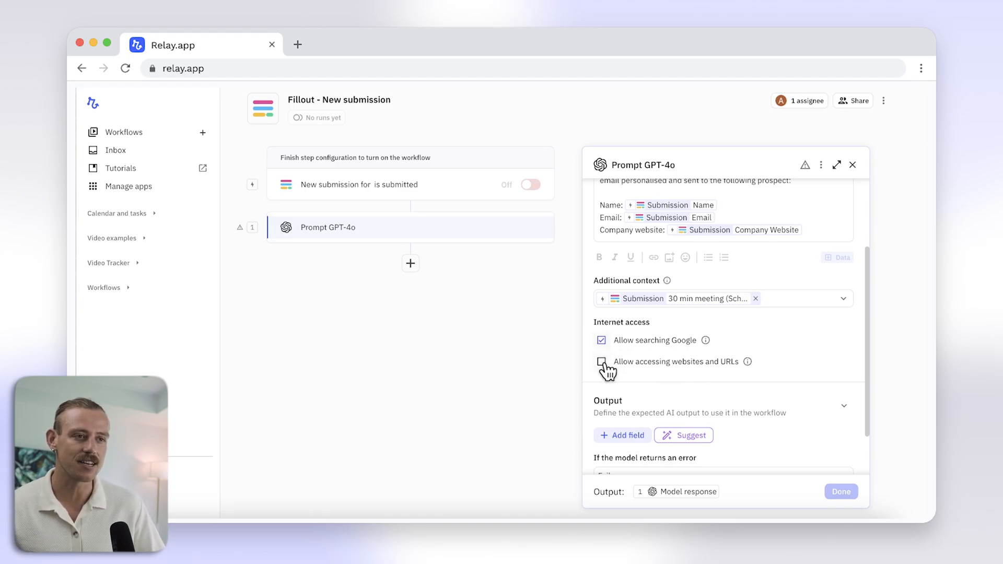
click(601, 362)
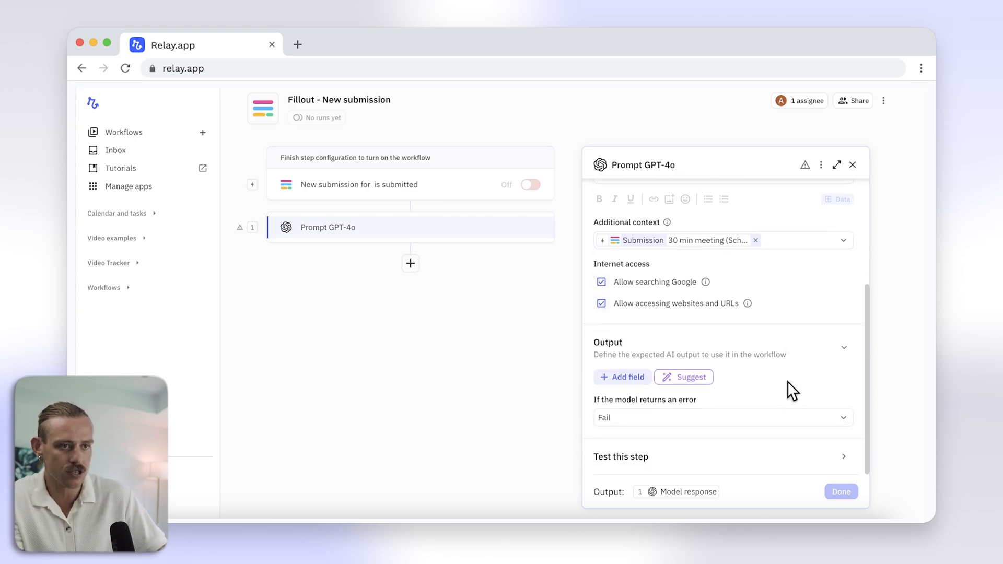
Add a text output field named ChatGPT Output
click(623, 377)
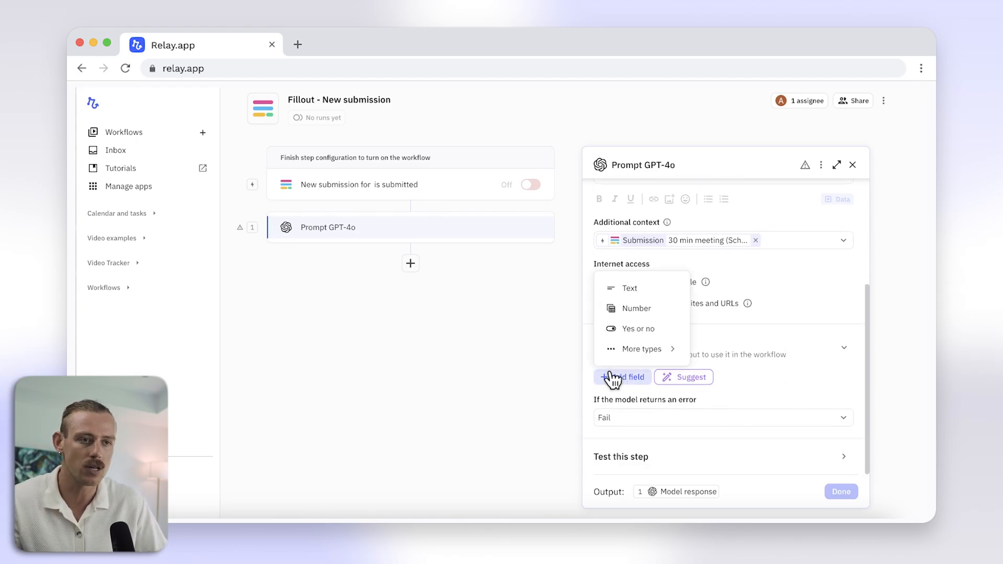
click(629, 288)
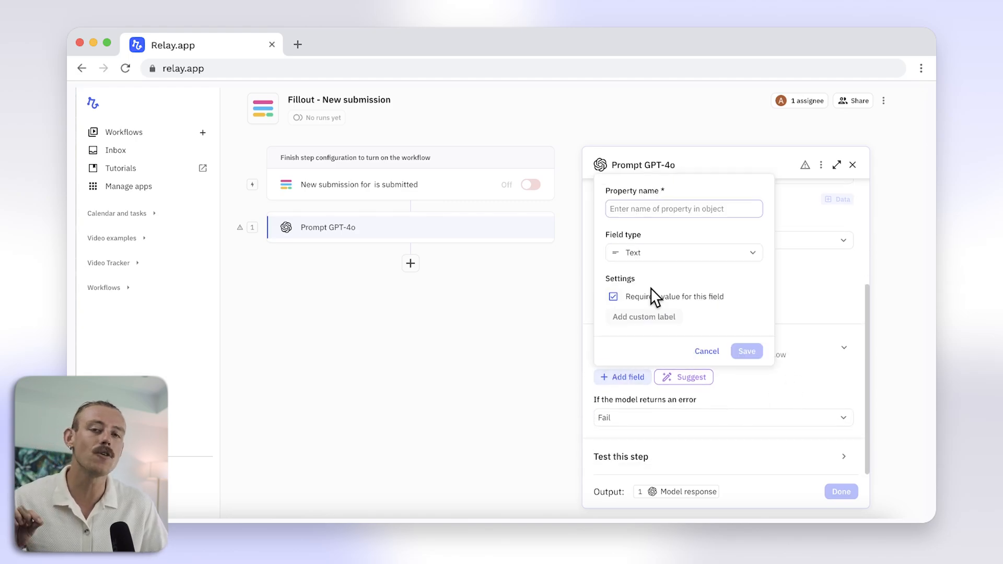
text(ChatGPT Output)
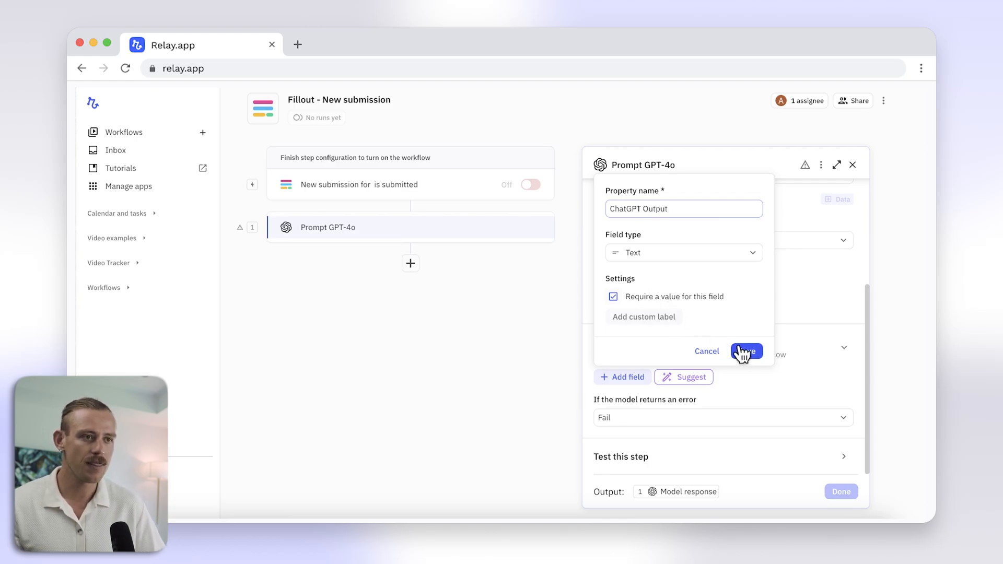
click(747, 351)
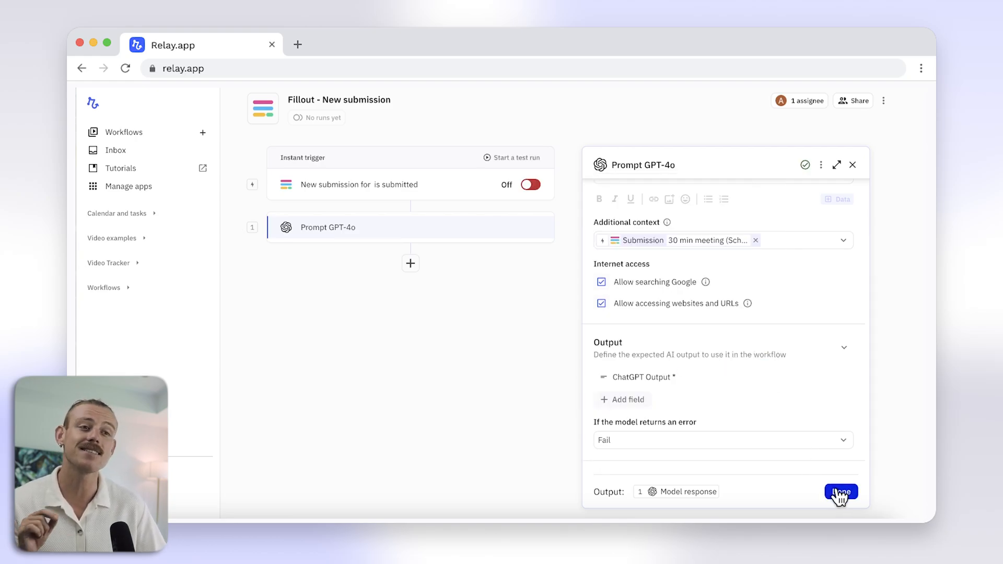
Add an email approval step with the message 'AI generated email'
click(841, 492)
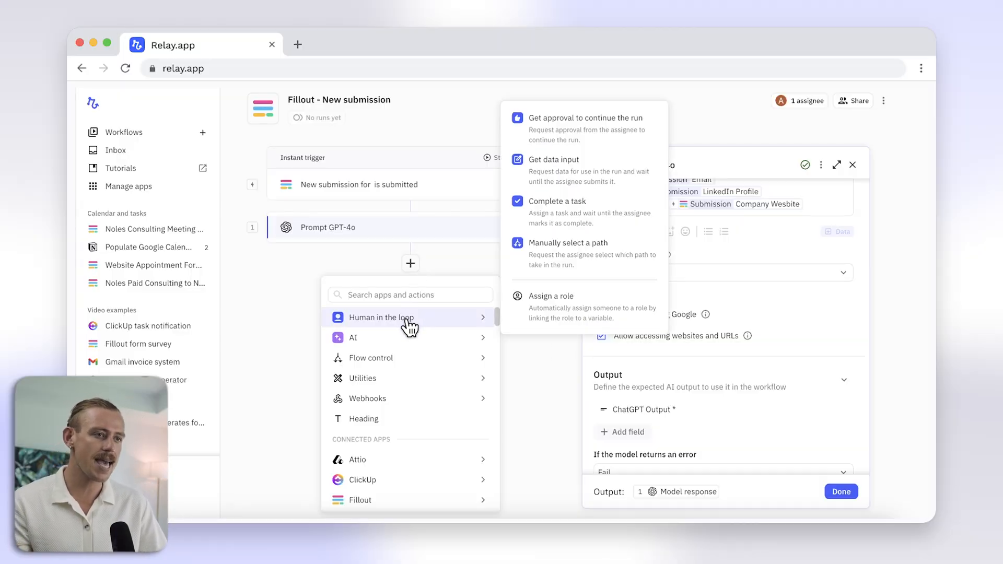
click(582, 118)
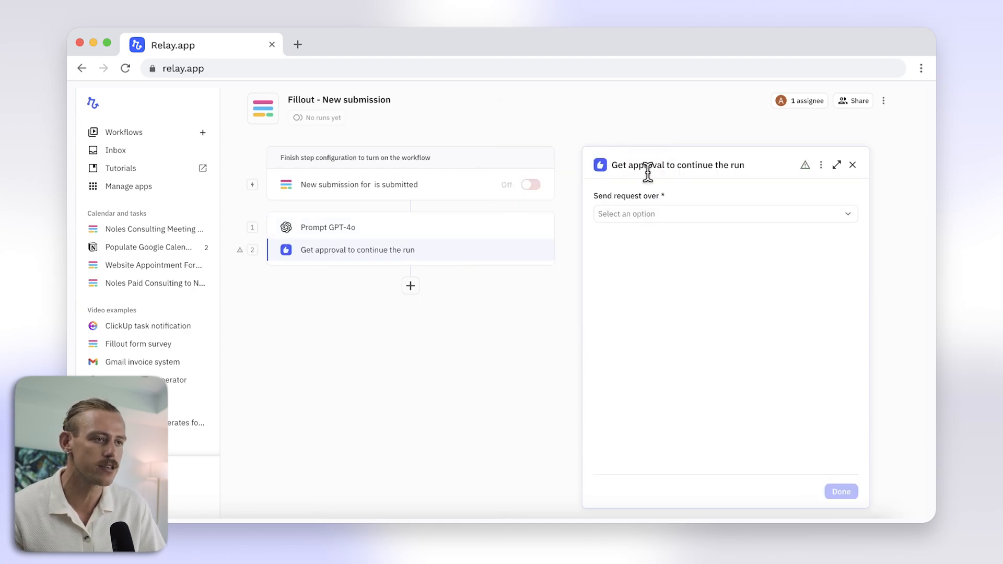
click(724, 214)
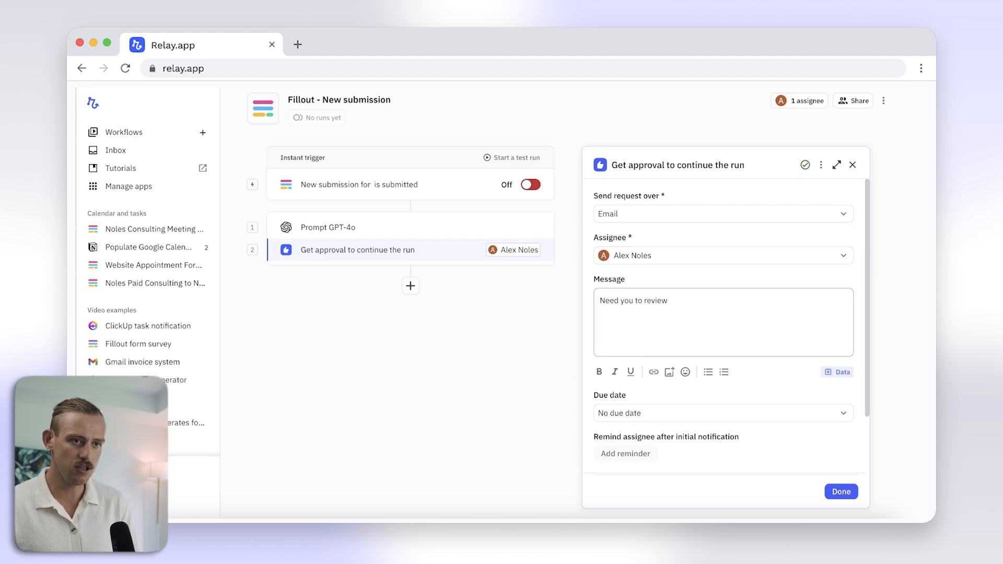
text(AI generated email)
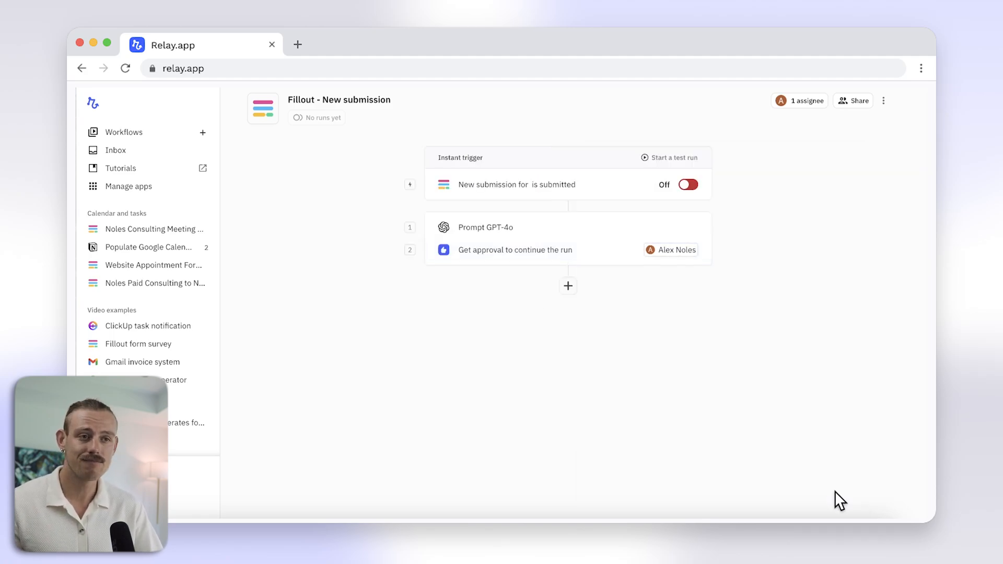
Add a Gmail Send email step addressed to the Submission Email
click(568, 286)
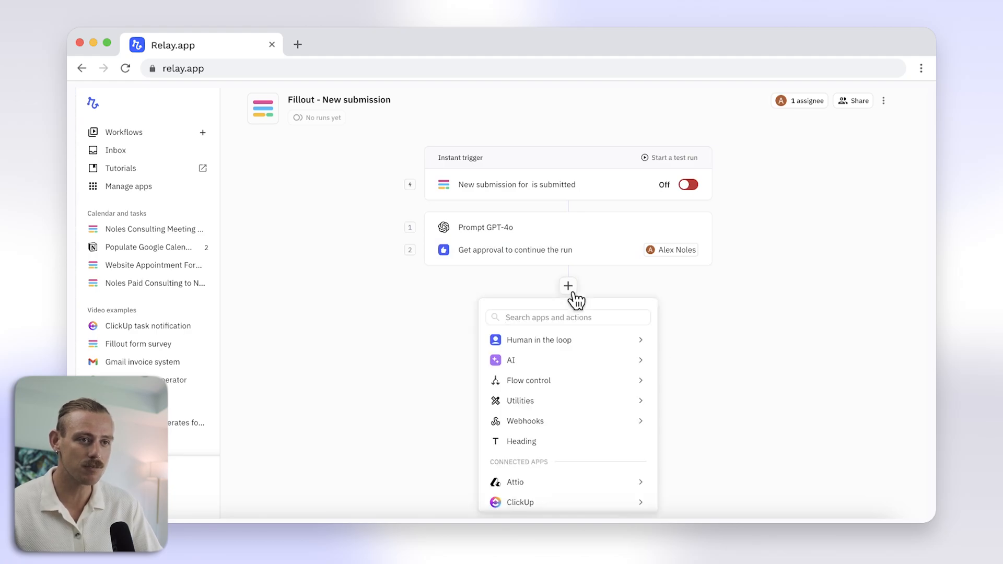
text(gmail)
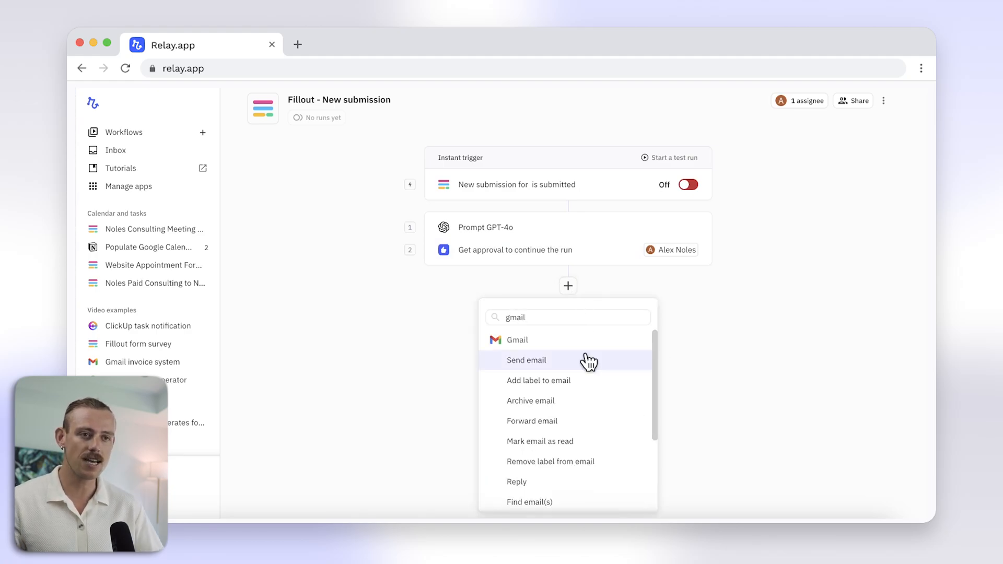
click(526, 360)
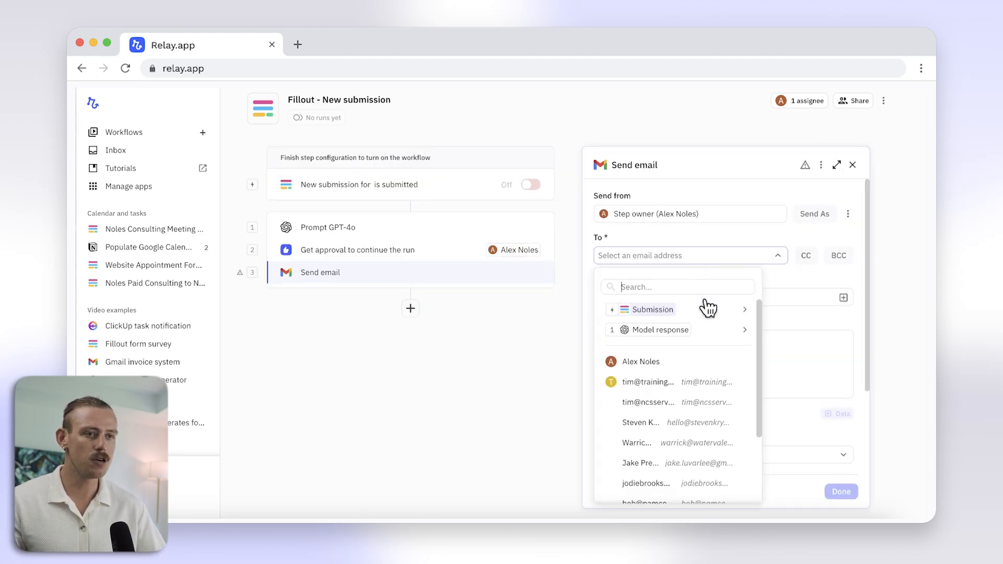
click(654, 309)
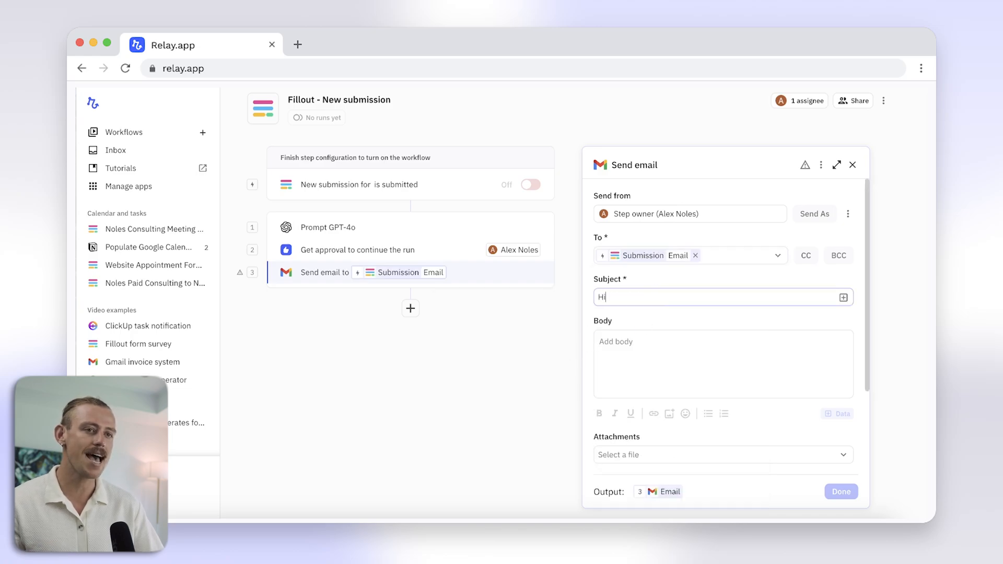
click(844, 297)
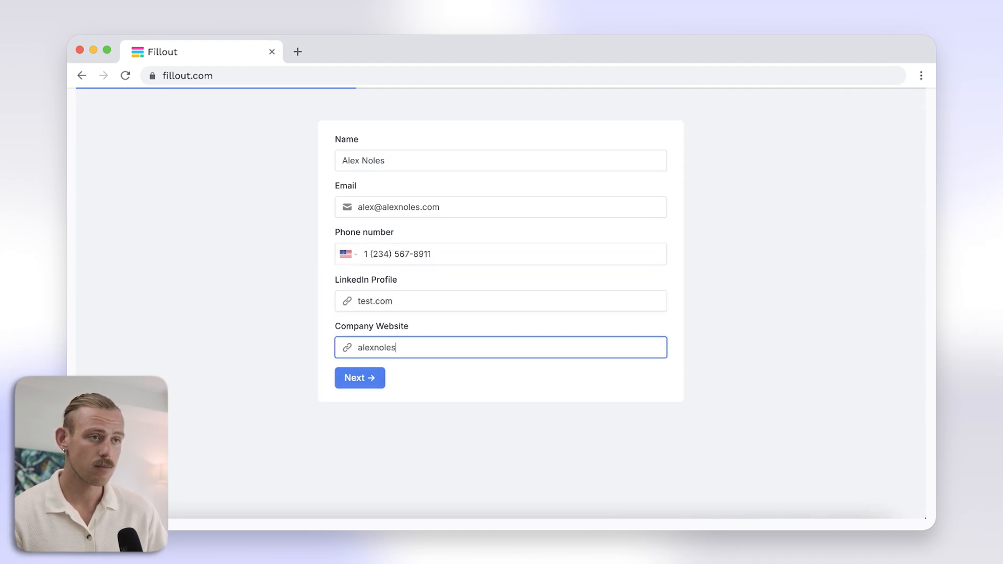
click(359, 377)
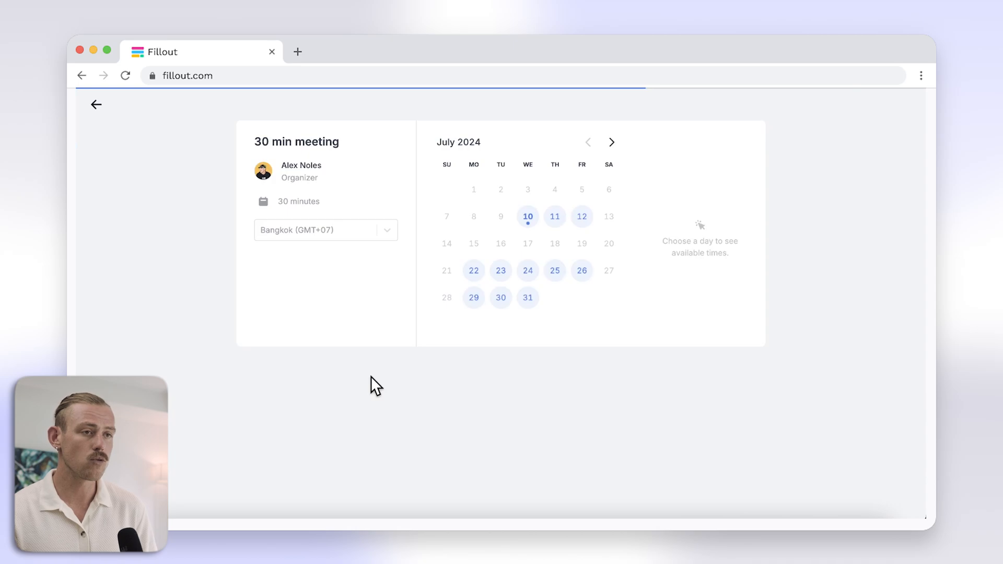
click(554, 216)
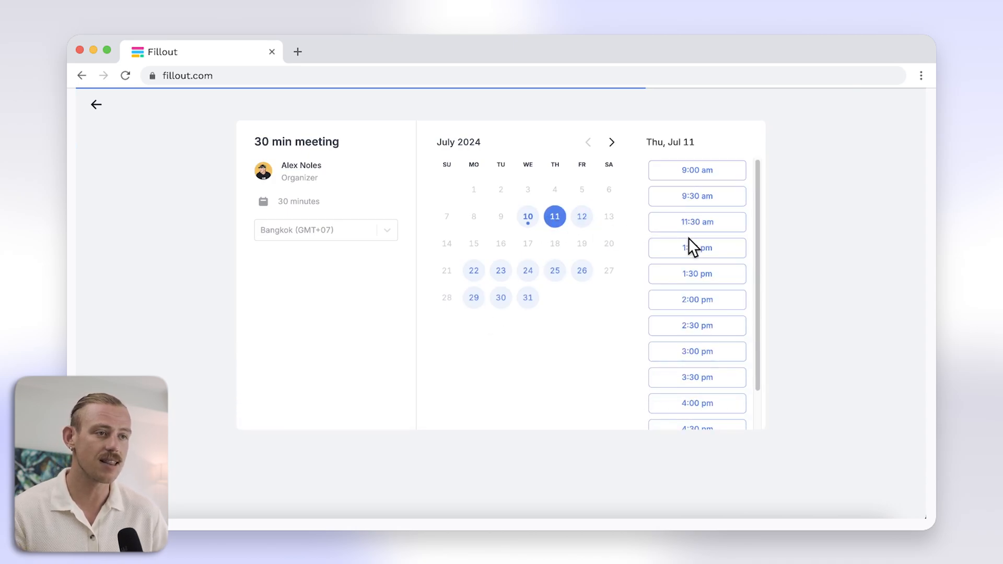
click(698, 247)
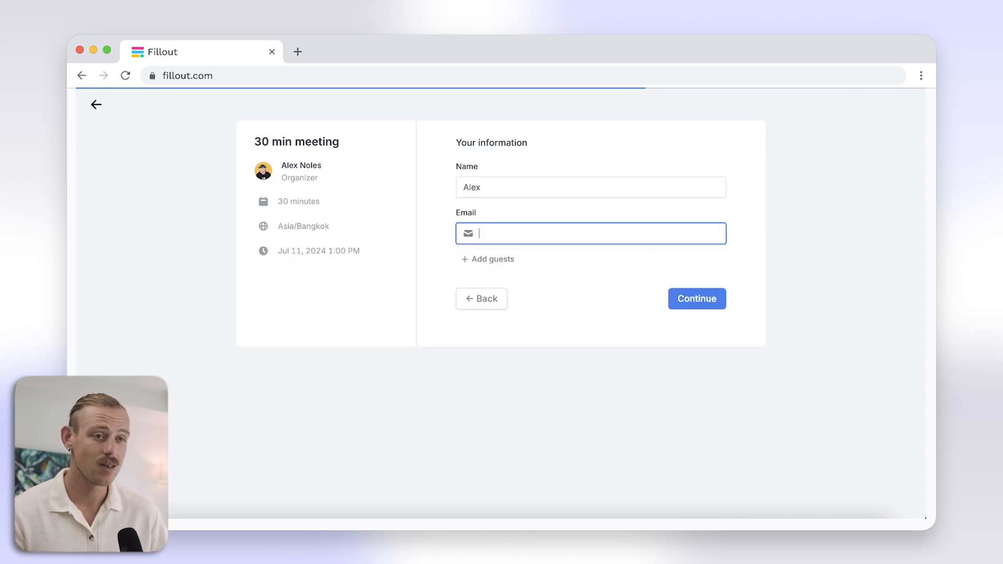
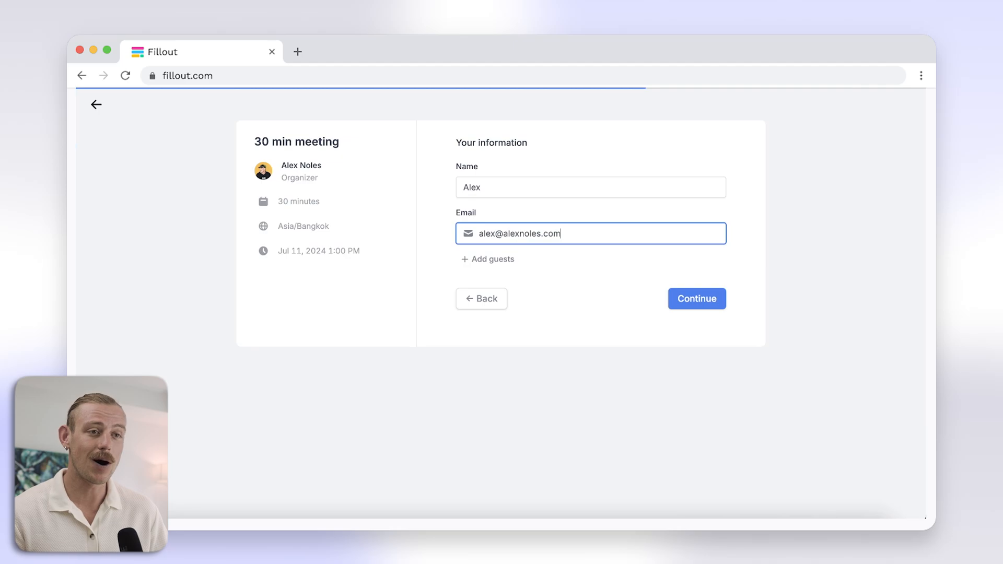
click(696, 299)
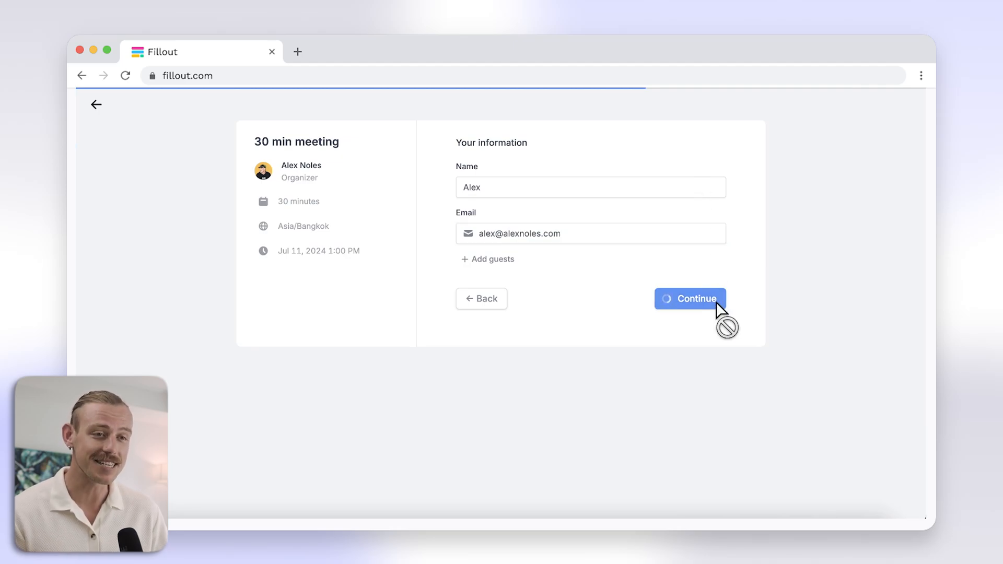
click(691, 299)
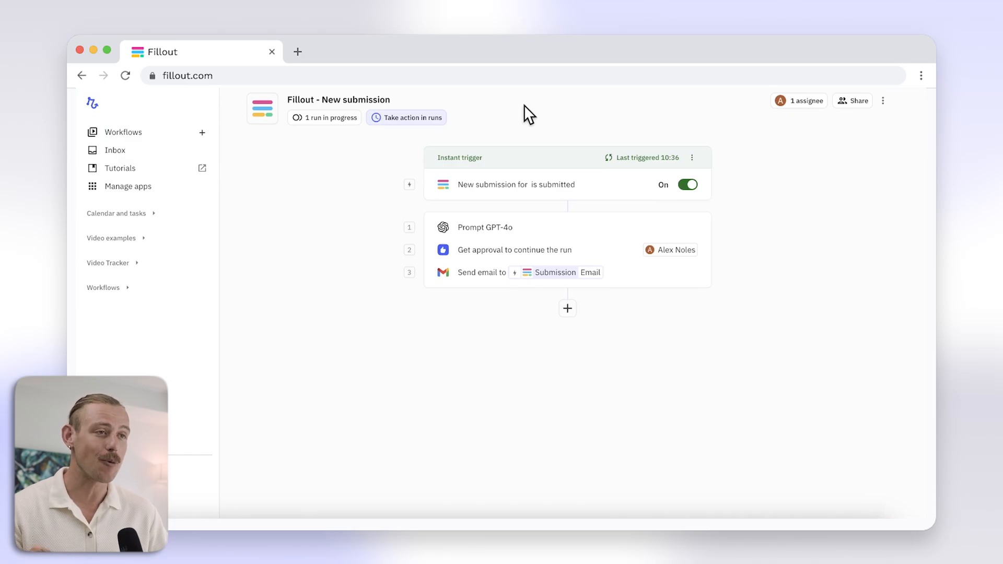
Open the pending Fillout submission run from Take action and approve its approval step
click(411, 117)
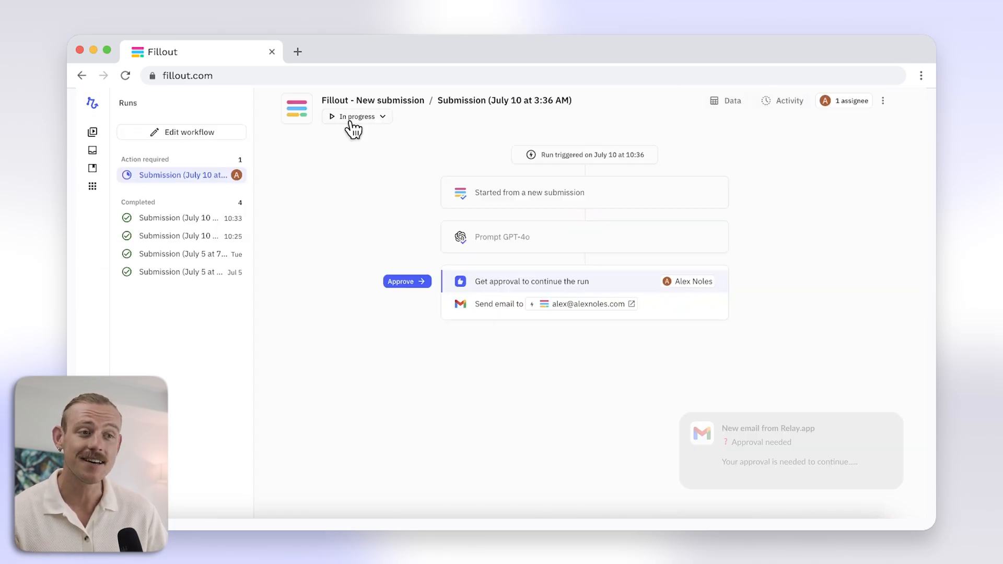
click(502, 237)
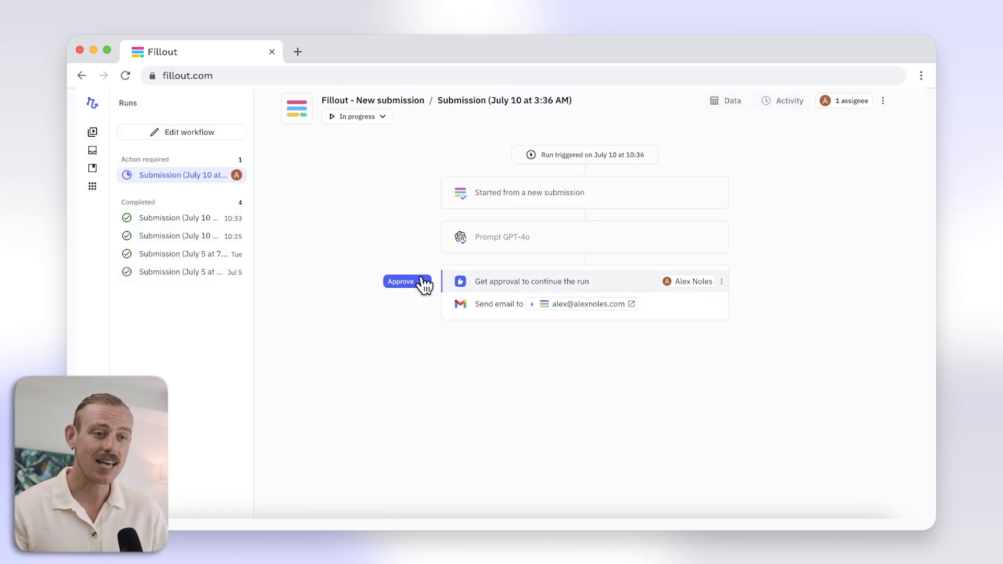
click(401, 282)
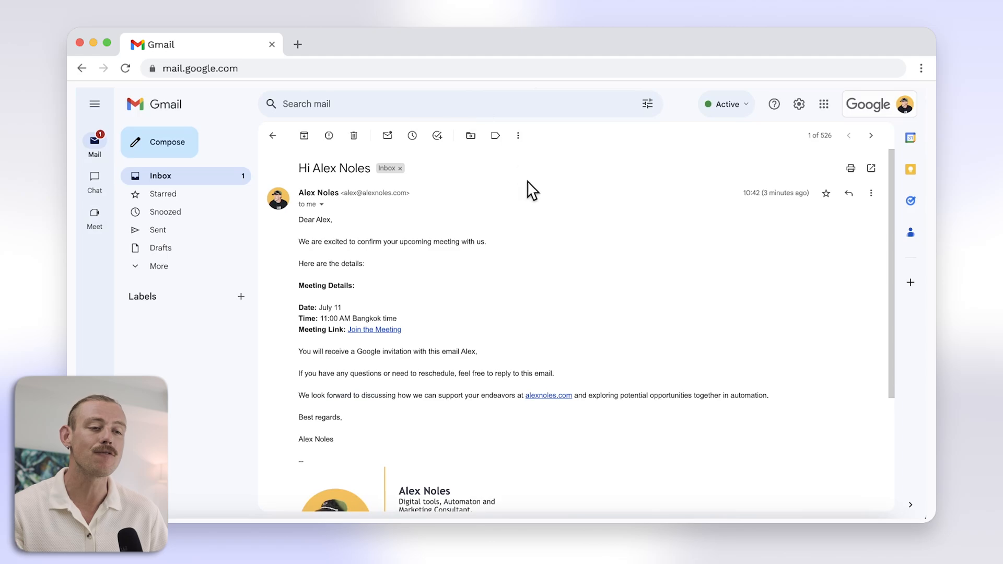
scroll(down, 3)
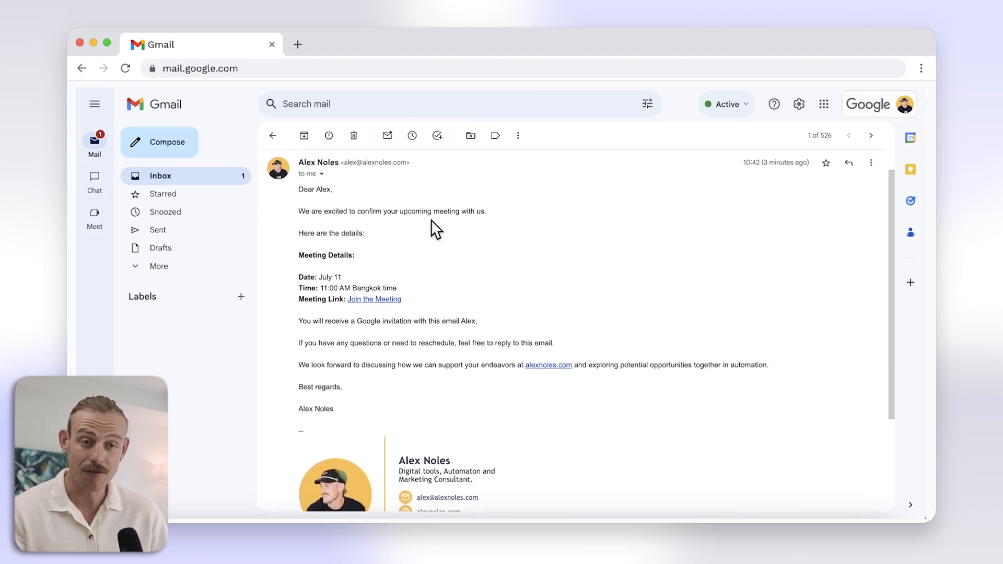
scroll(down, 3)
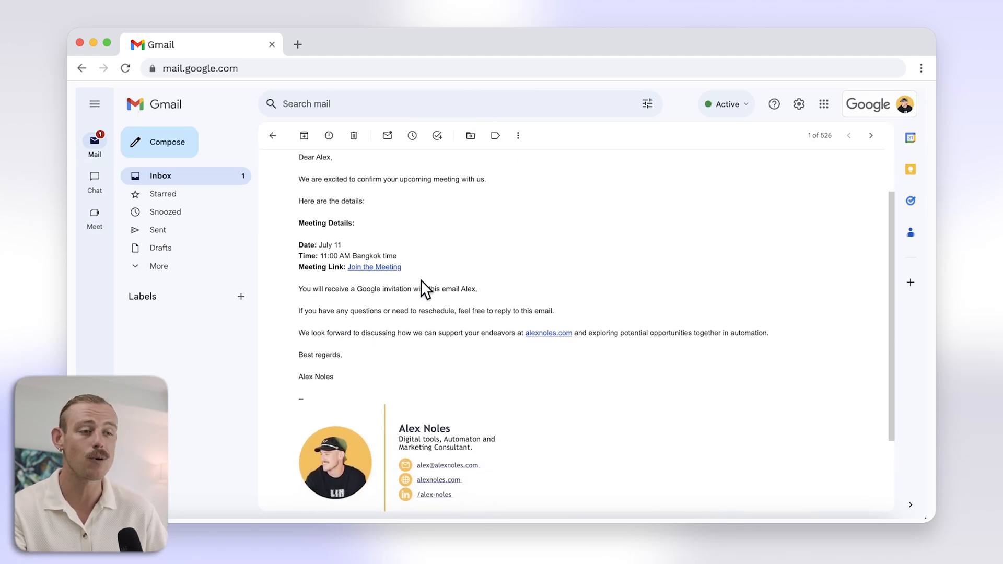
scroll(down, 3)
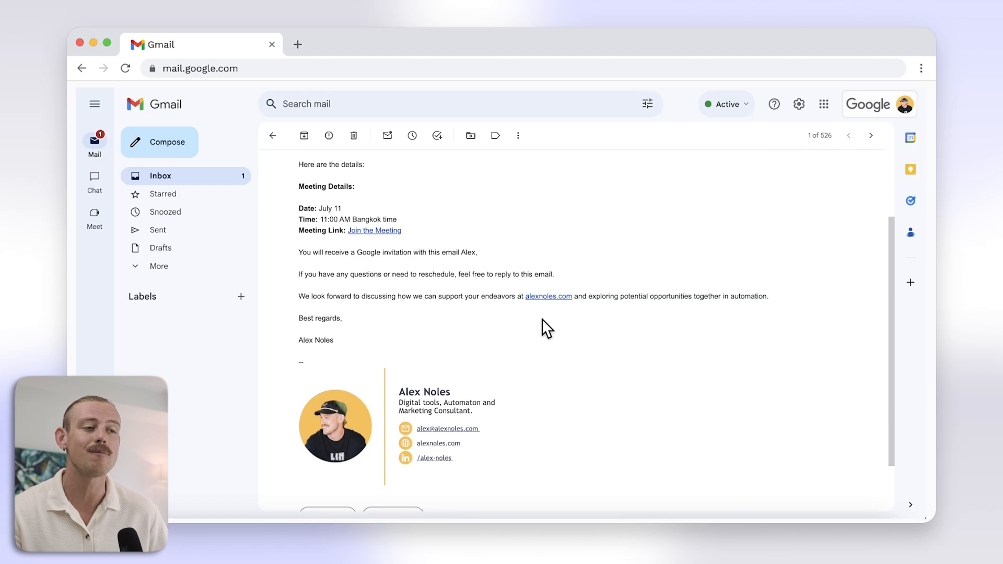
scroll(down, 3)
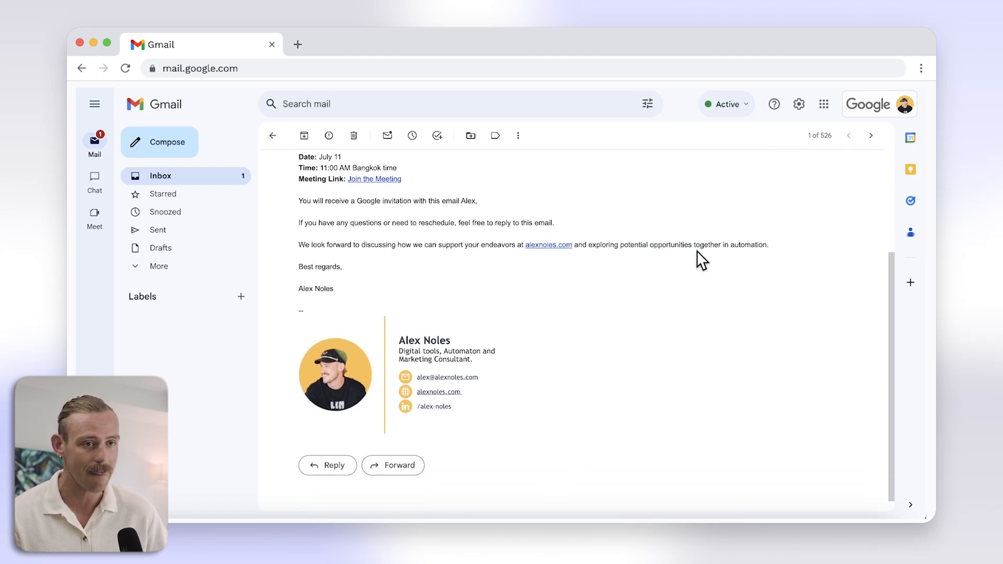